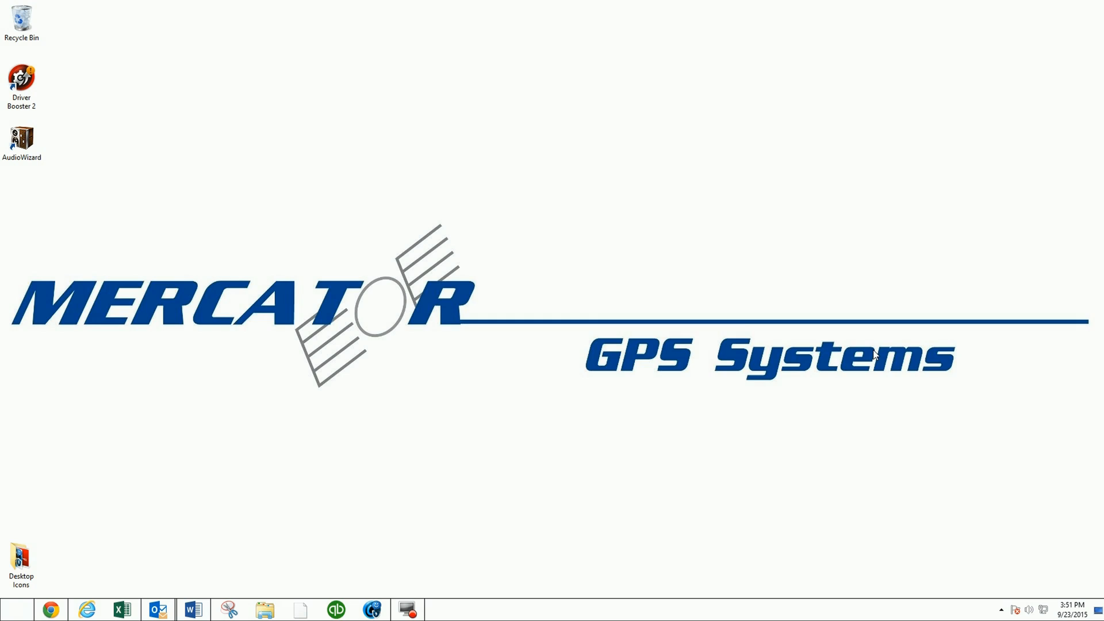
mouse_move(55, 531)
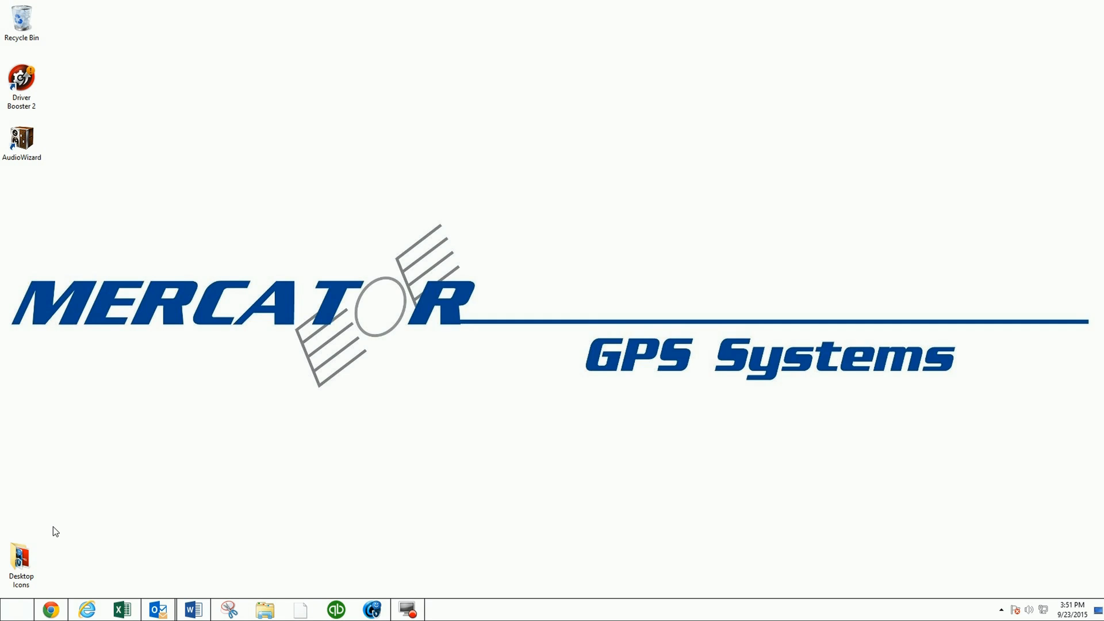
mouse_move(116, 545)
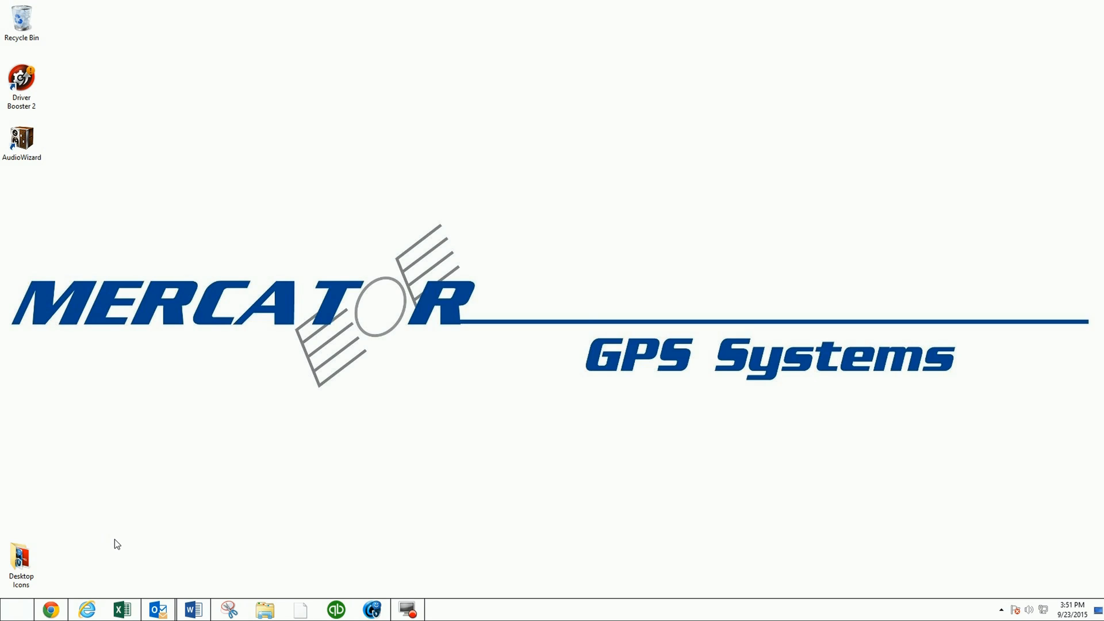
mouse_move(88, 550)
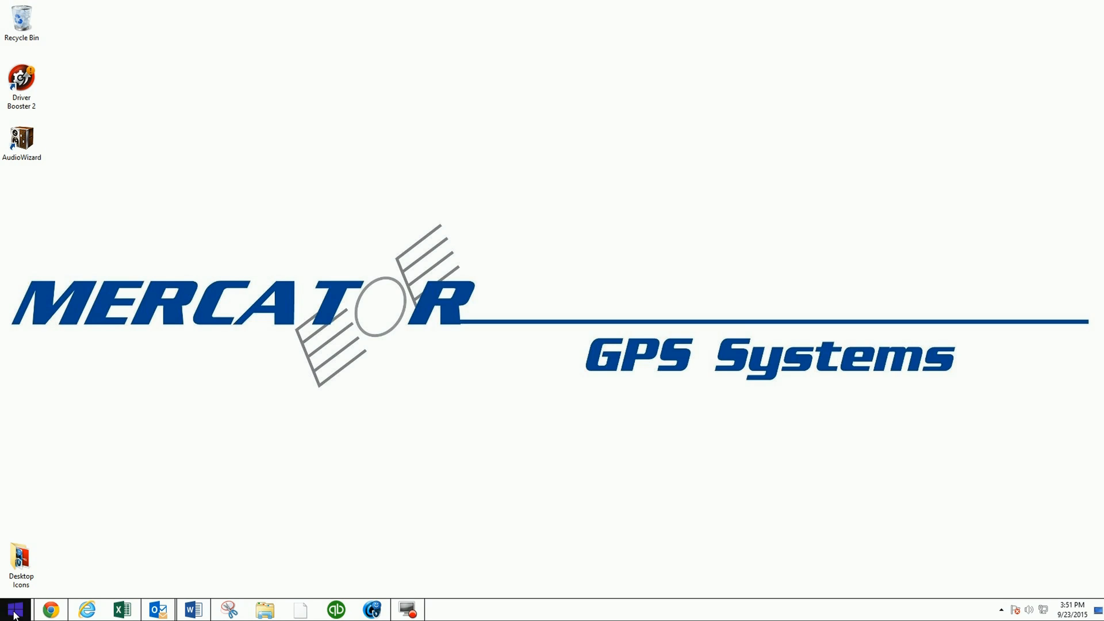
- Look through the Start menu, Control Panel and file browser, then close the file browser
click(12, 608)
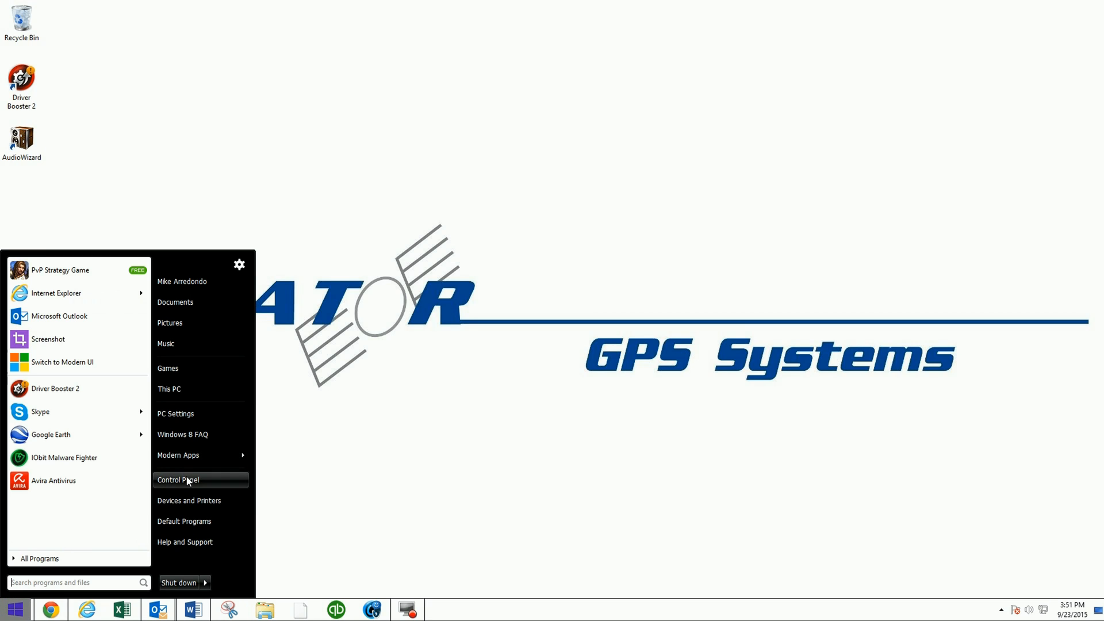
click(177, 479)
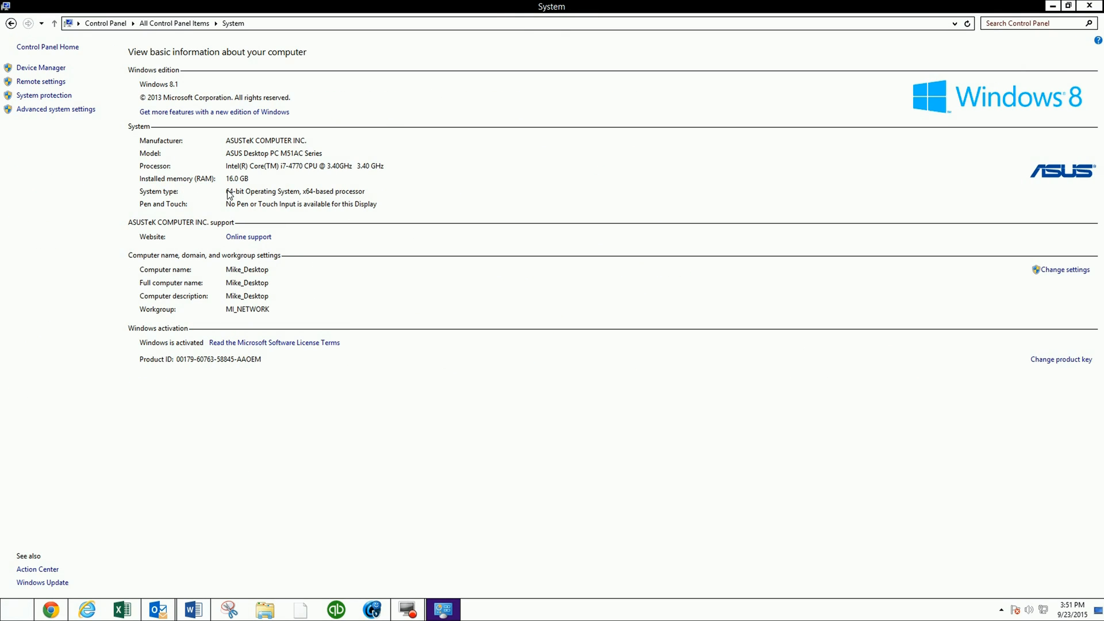
mouse_move(232, 200)
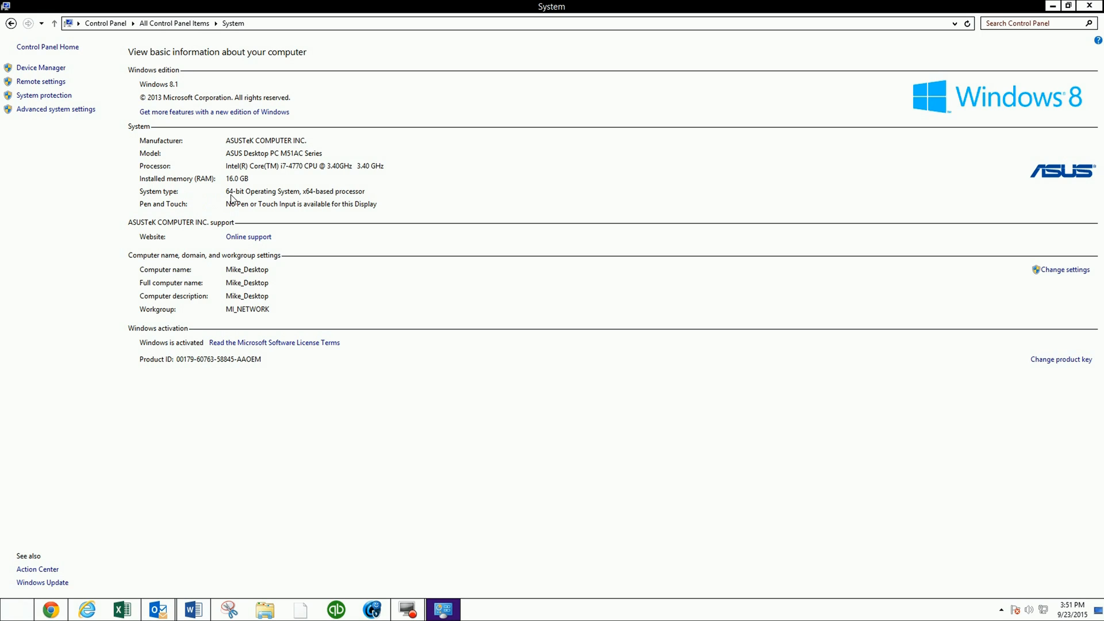
mouse_move(318, 202)
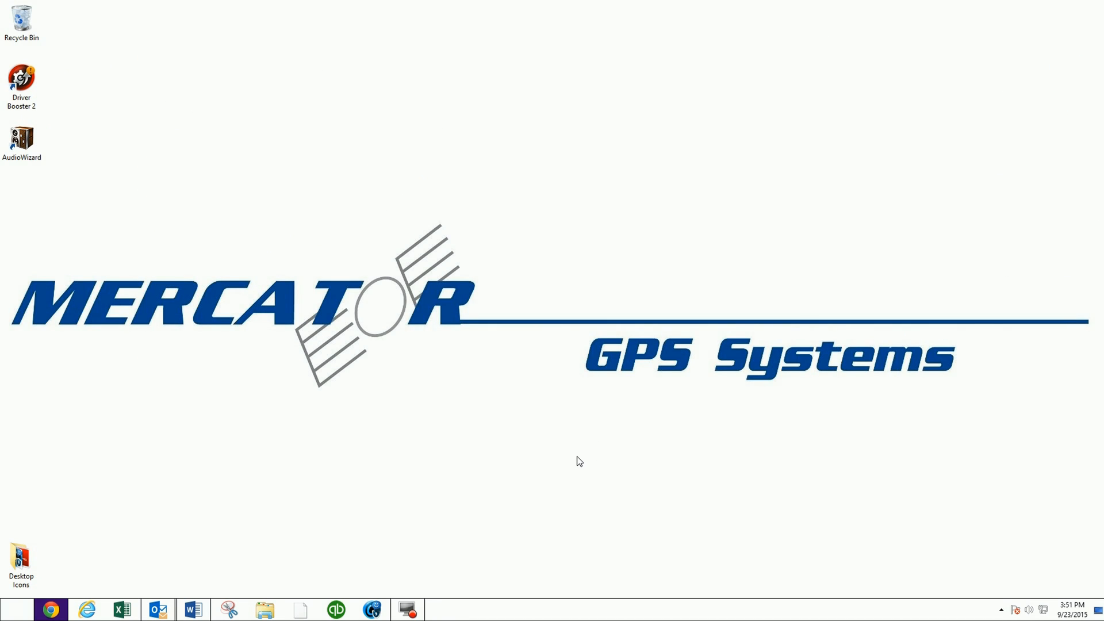
click(264, 609)
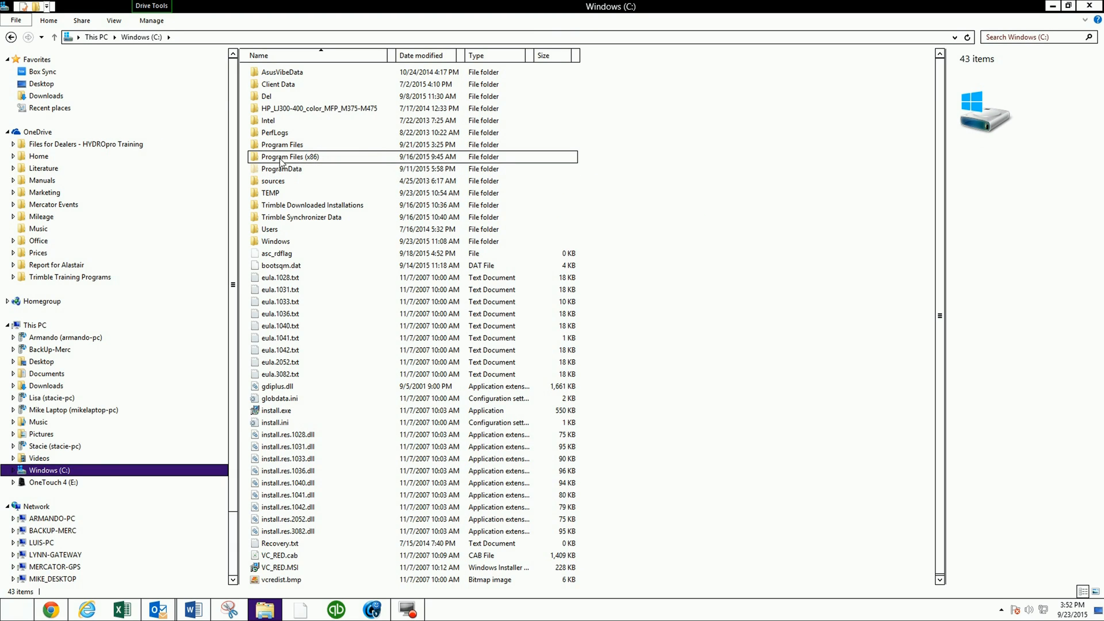
mouse_move(316, 164)
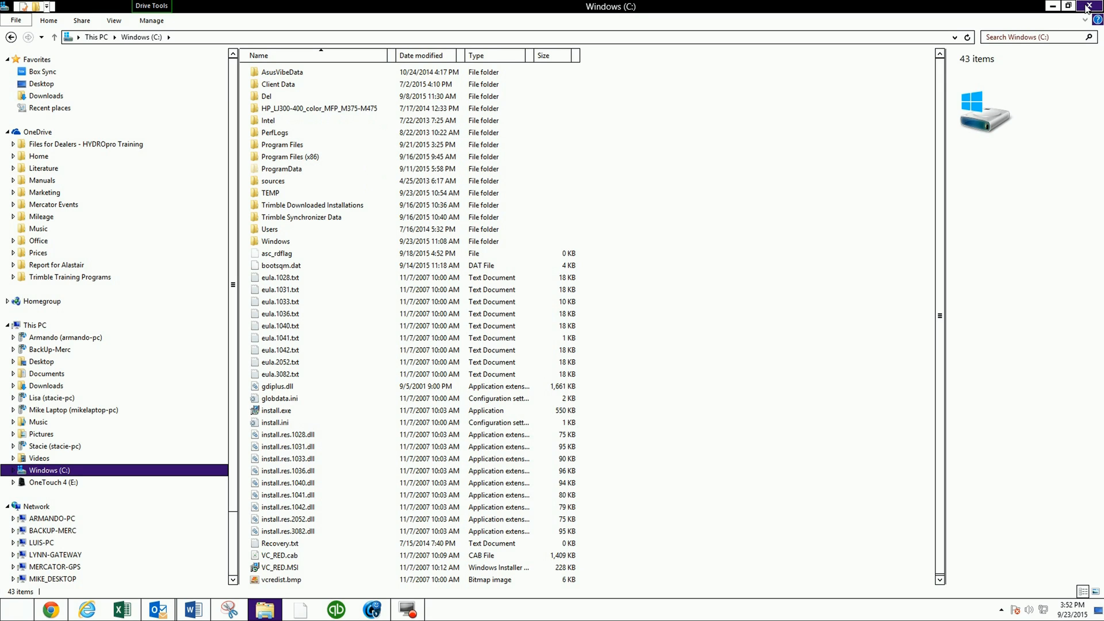
click(1068, 7)
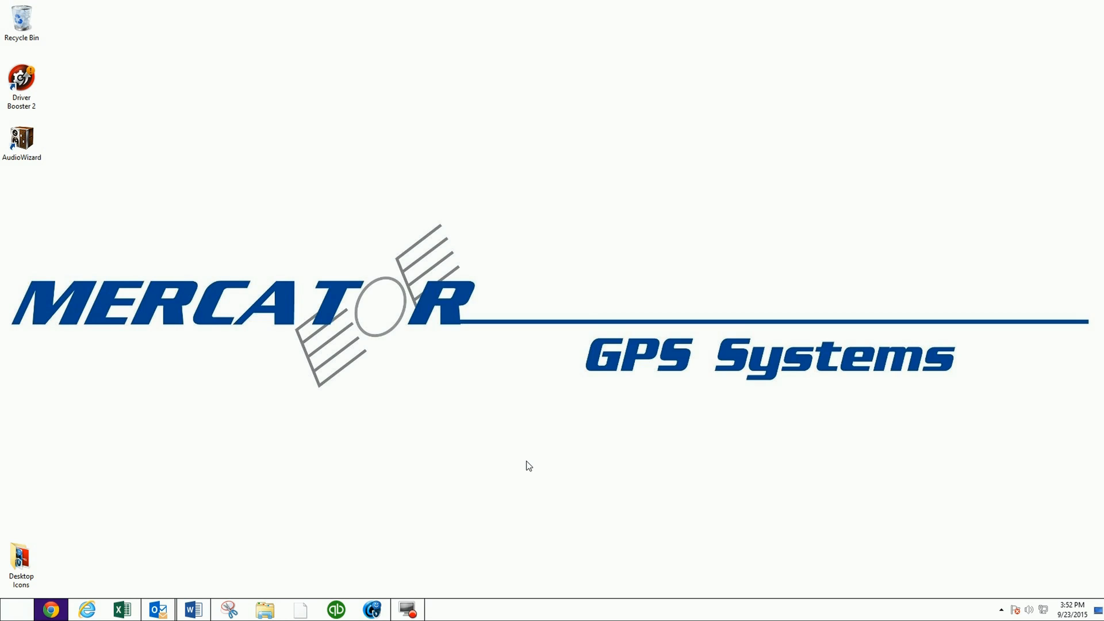
mouse_move(65, 597)
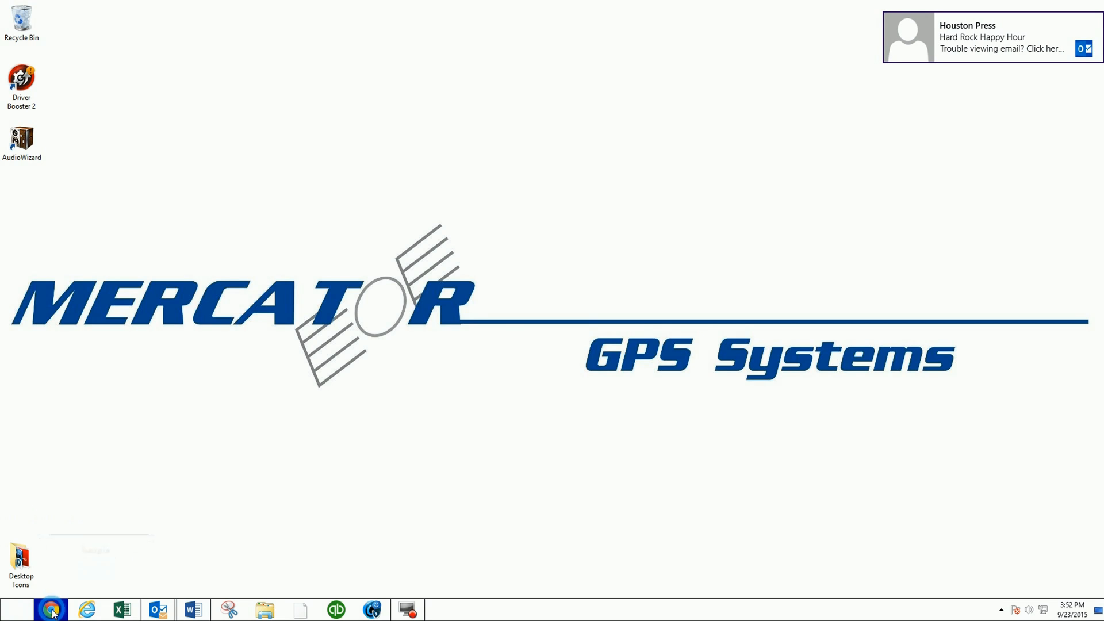
- Search Google in Chrome for 'windows mobile device center 64 bit'
click(49, 609)
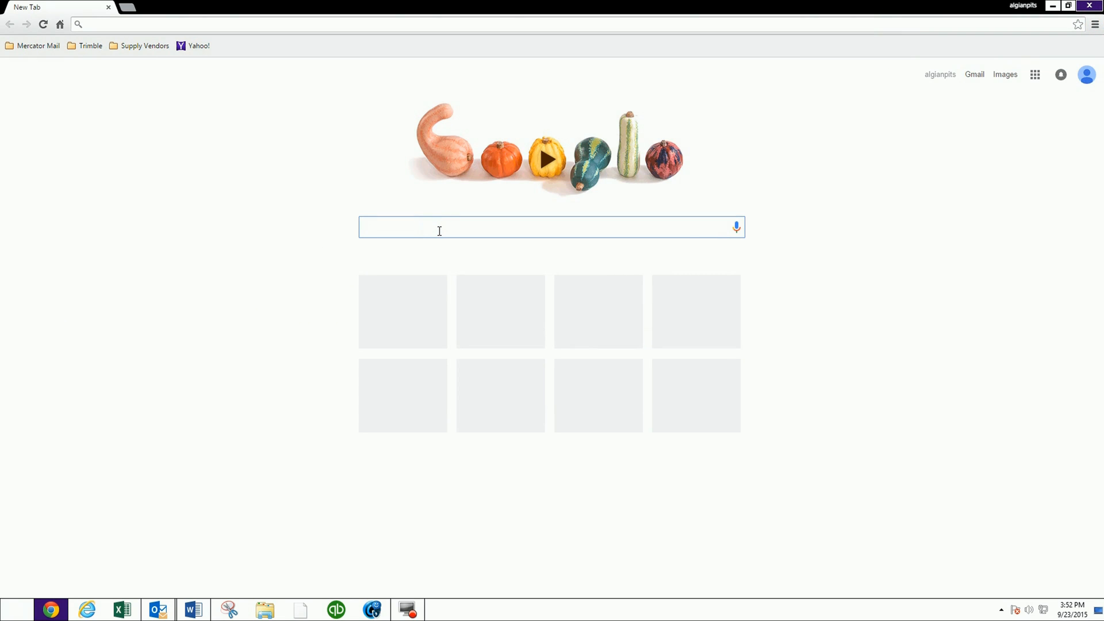
text(windows mobile device center 64 bit)
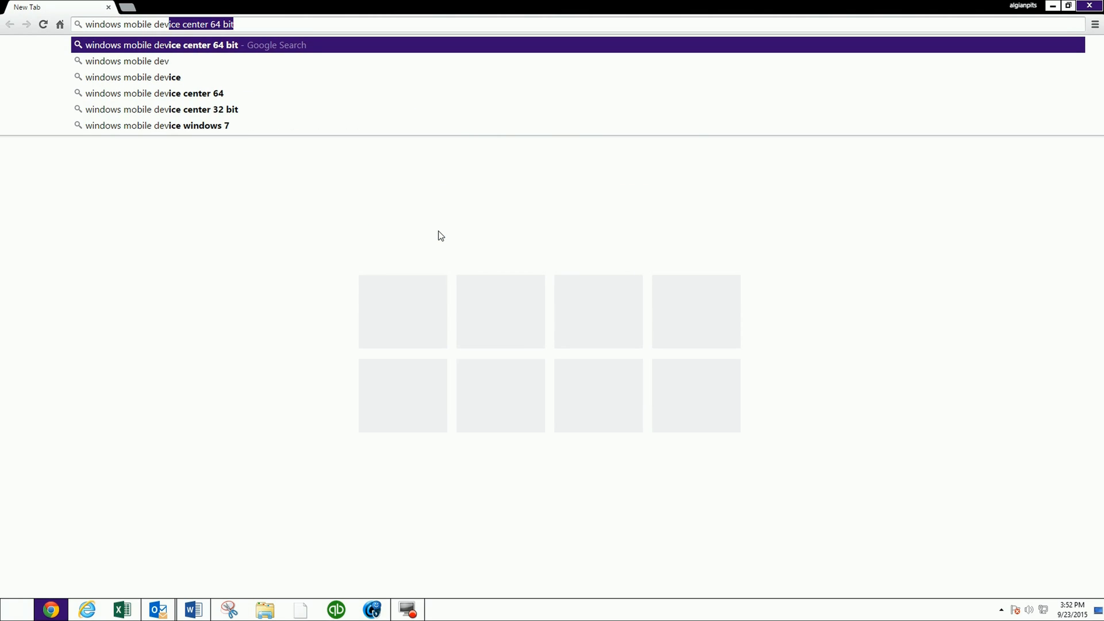
mouse_move(345, 149)
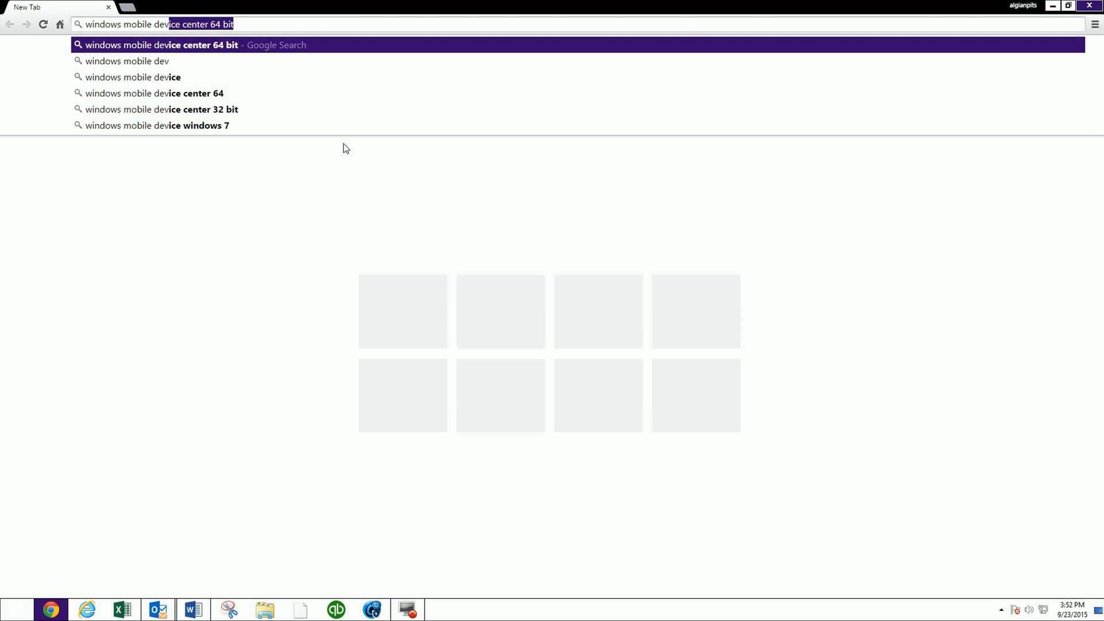
mouse_move(228, 93)
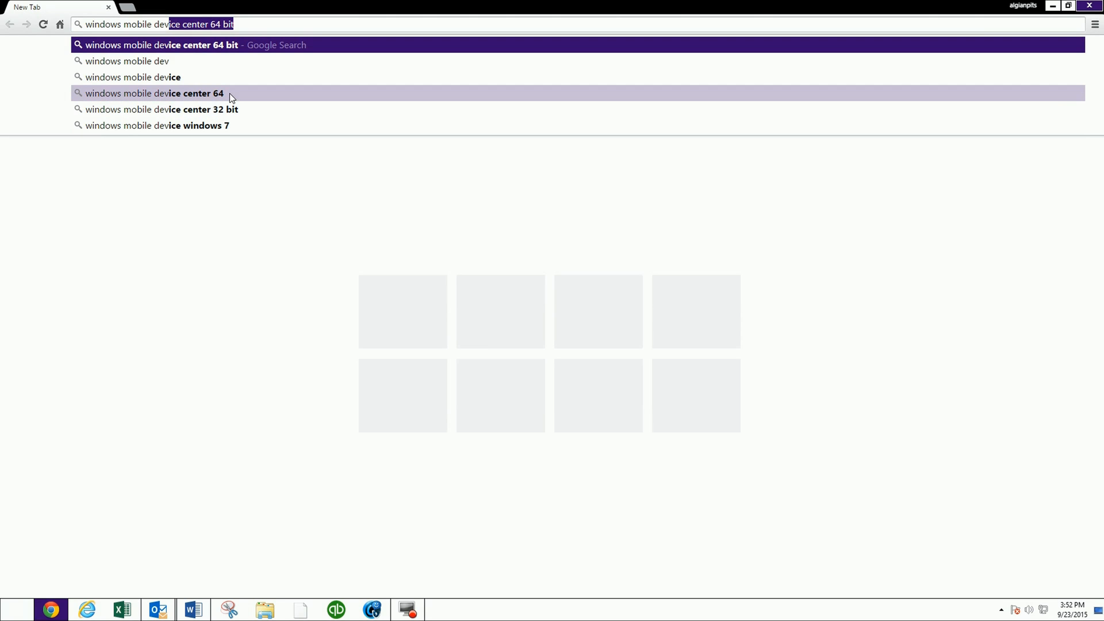
mouse_move(249, 116)
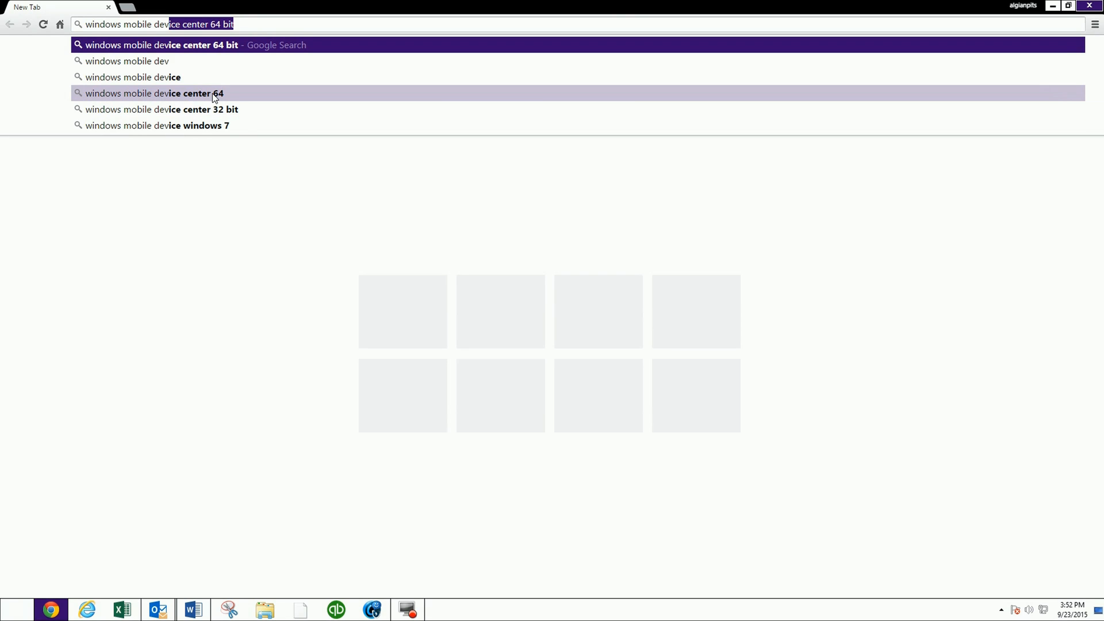
click(148, 93)
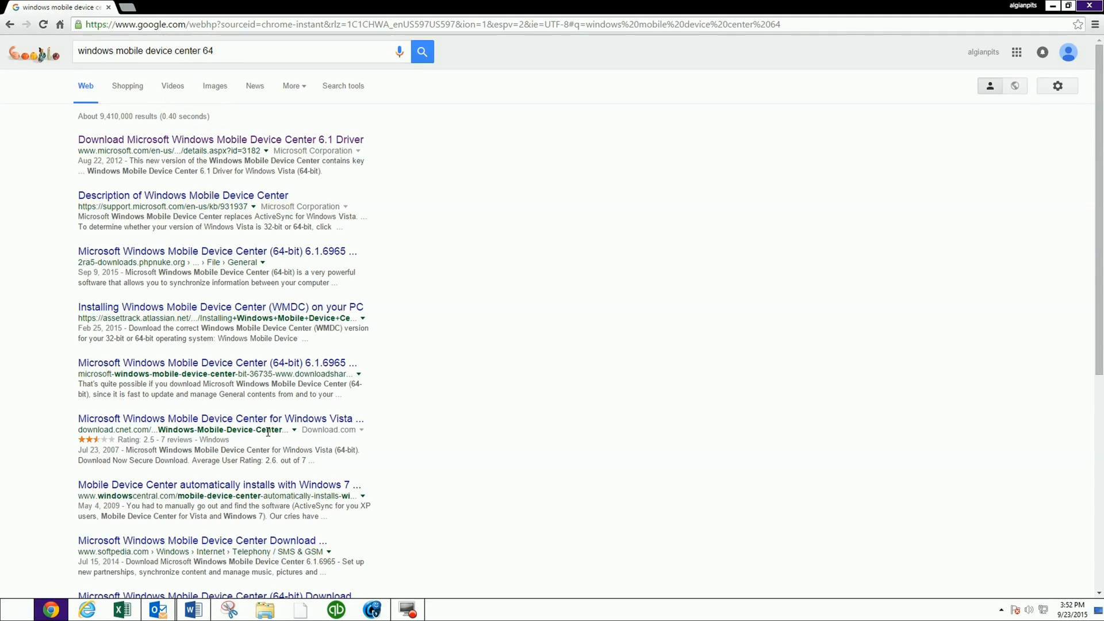
mouse_move(268, 540)
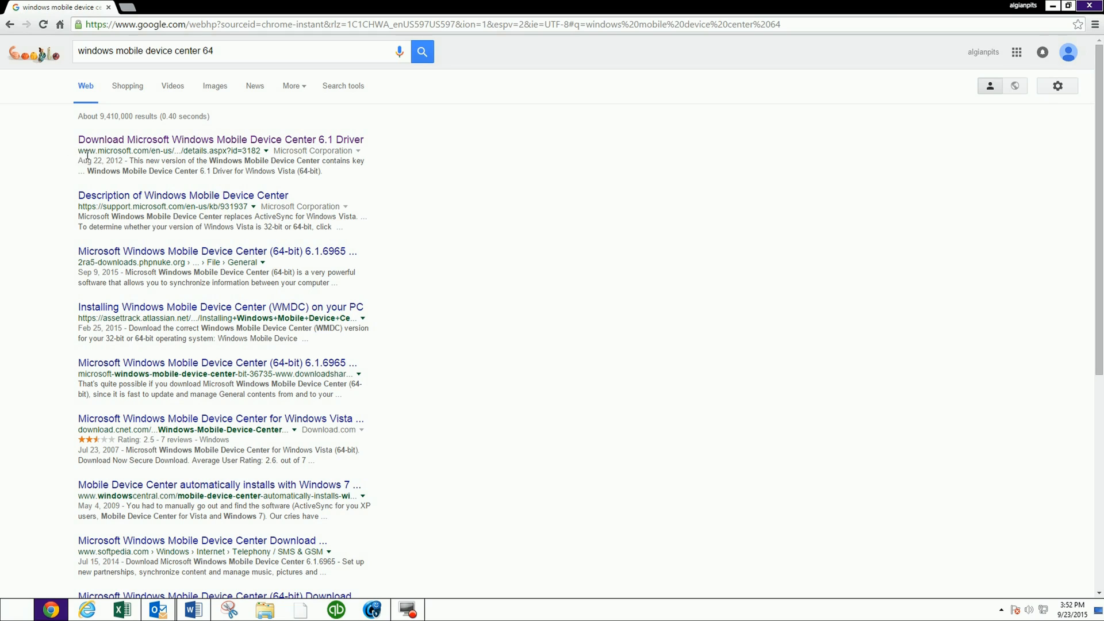
mouse_move(80, 154)
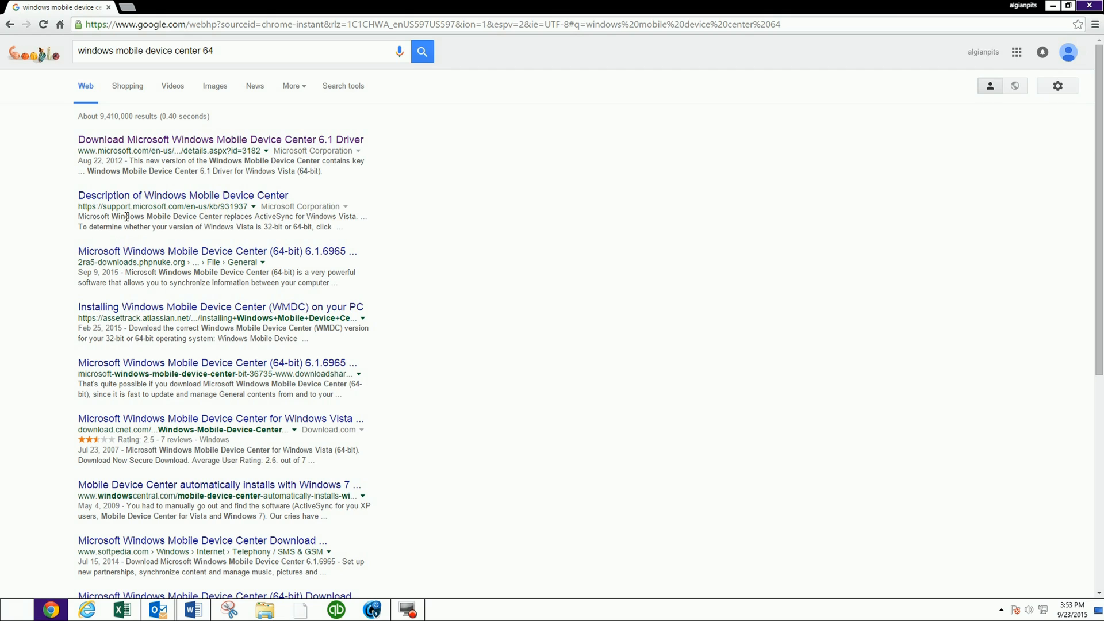
mouse_move(107, 146)
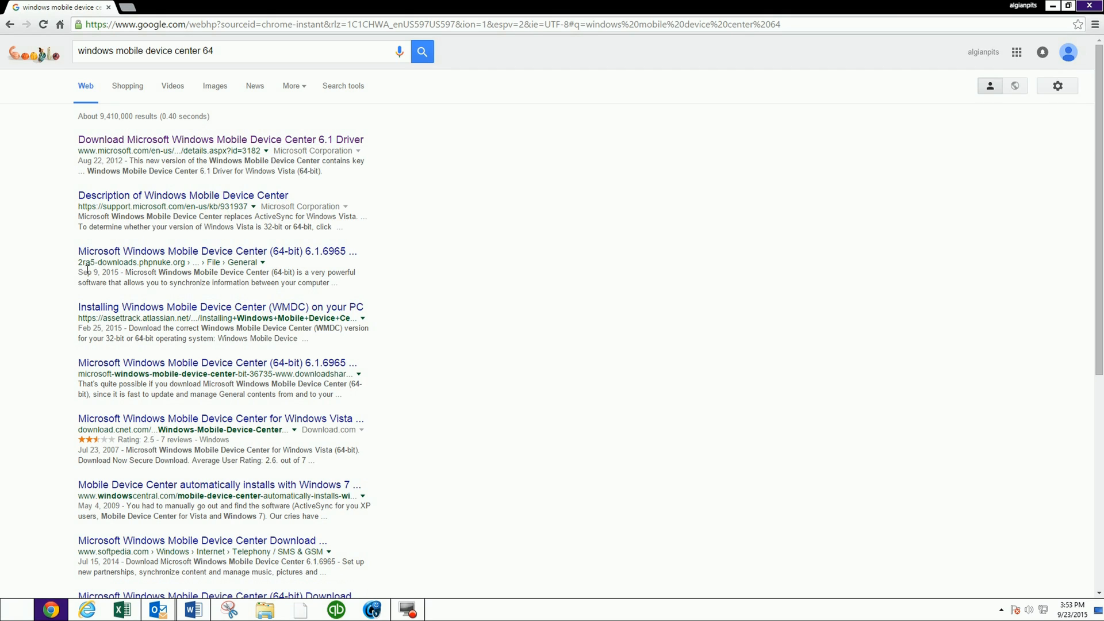
mouse_move(190, 274)
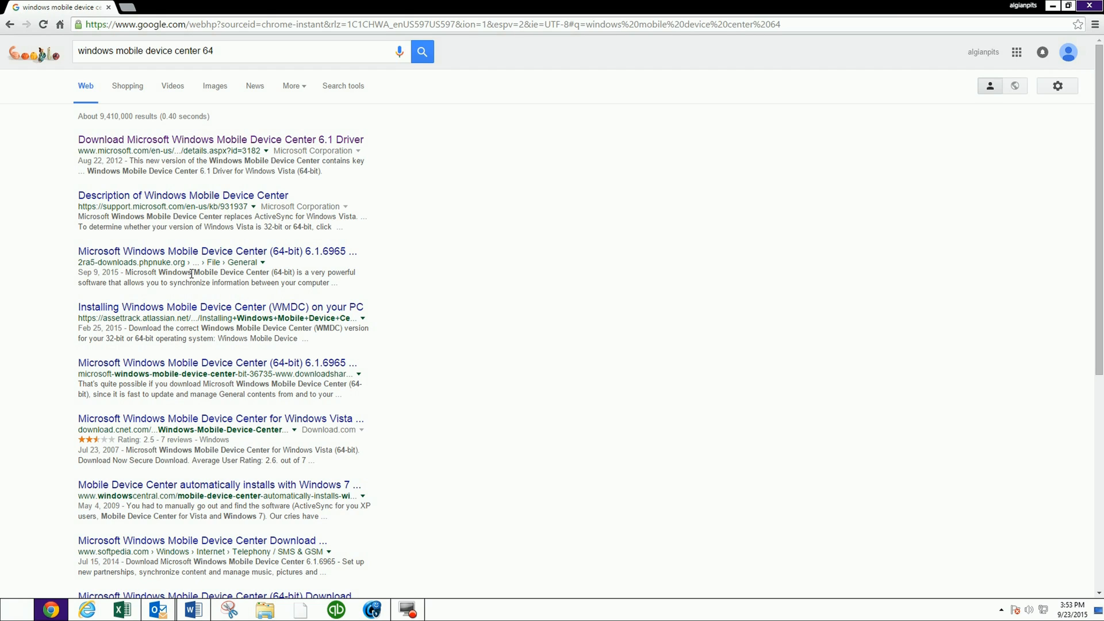
mouse_move(105, 348)
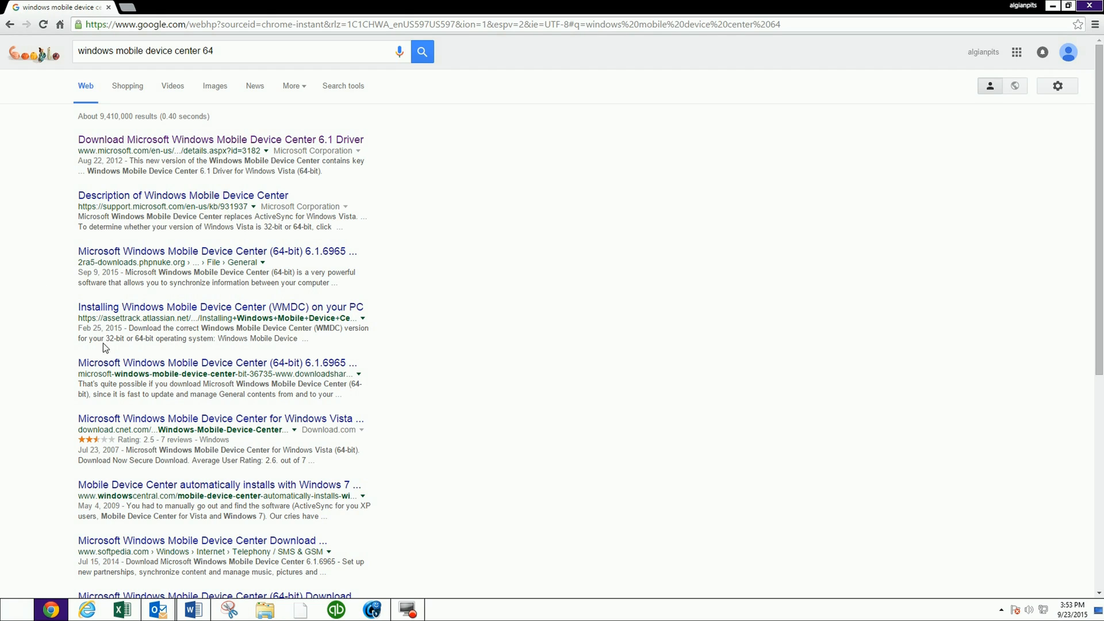
mouse_move(21, 445)
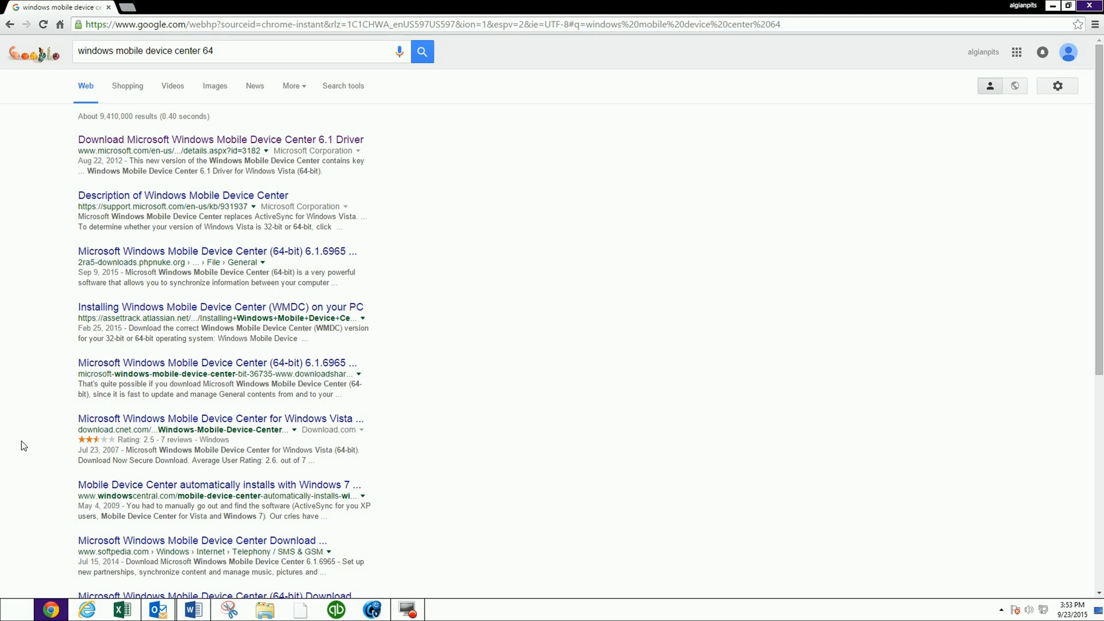
mouse_move(68, 222)
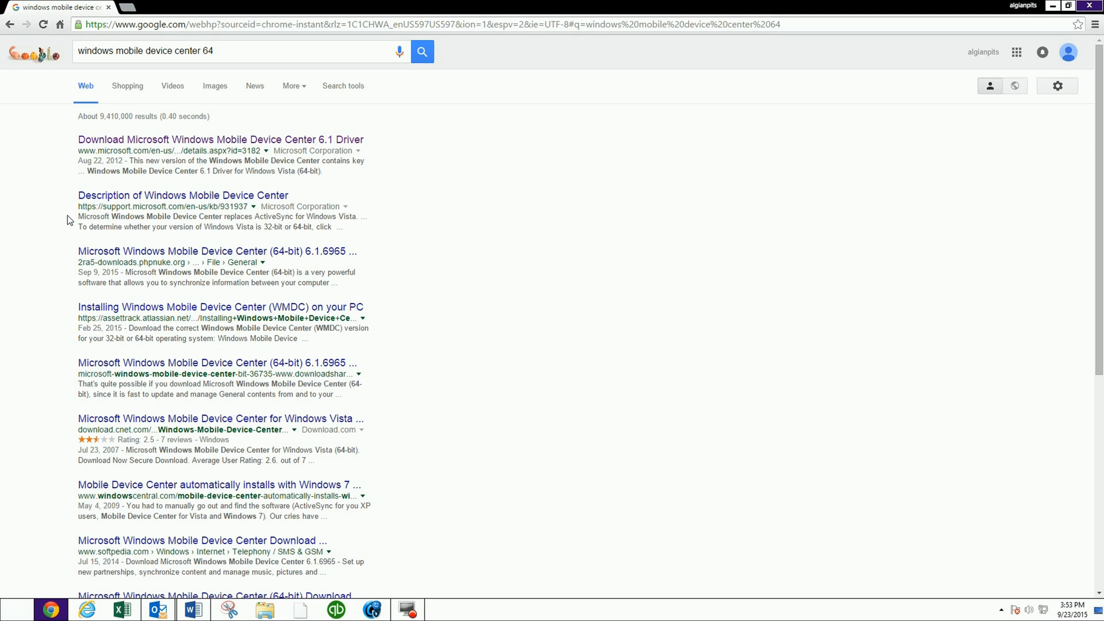
mouse_move(63, 193)
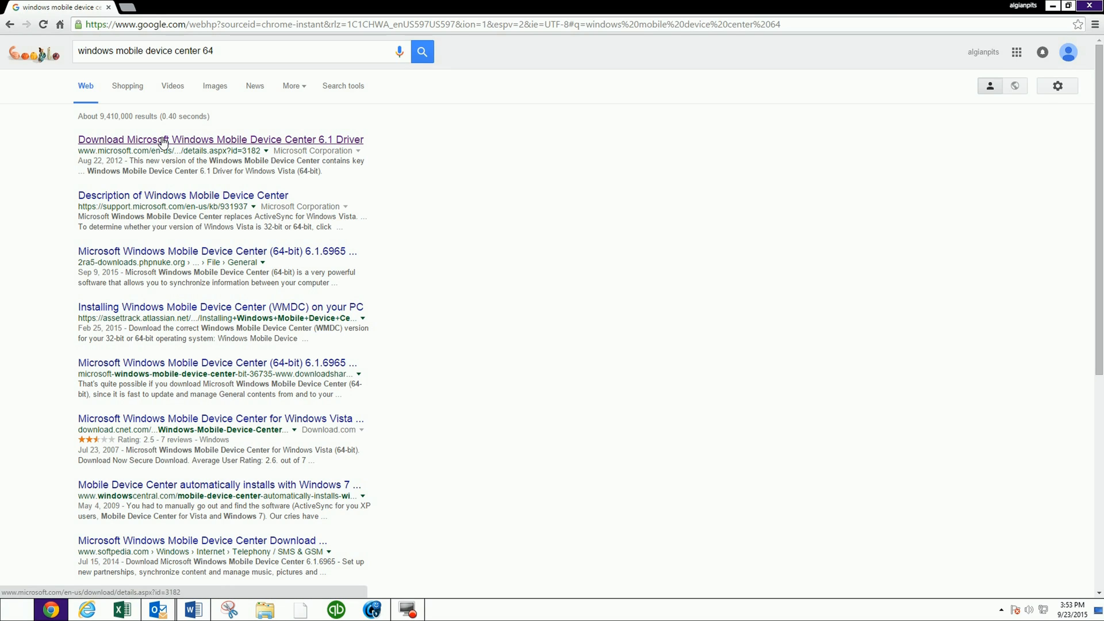
- Open the Microsoft result 'Download Windows Mobile Device Center 6.1 Driver'
click(221, 139)
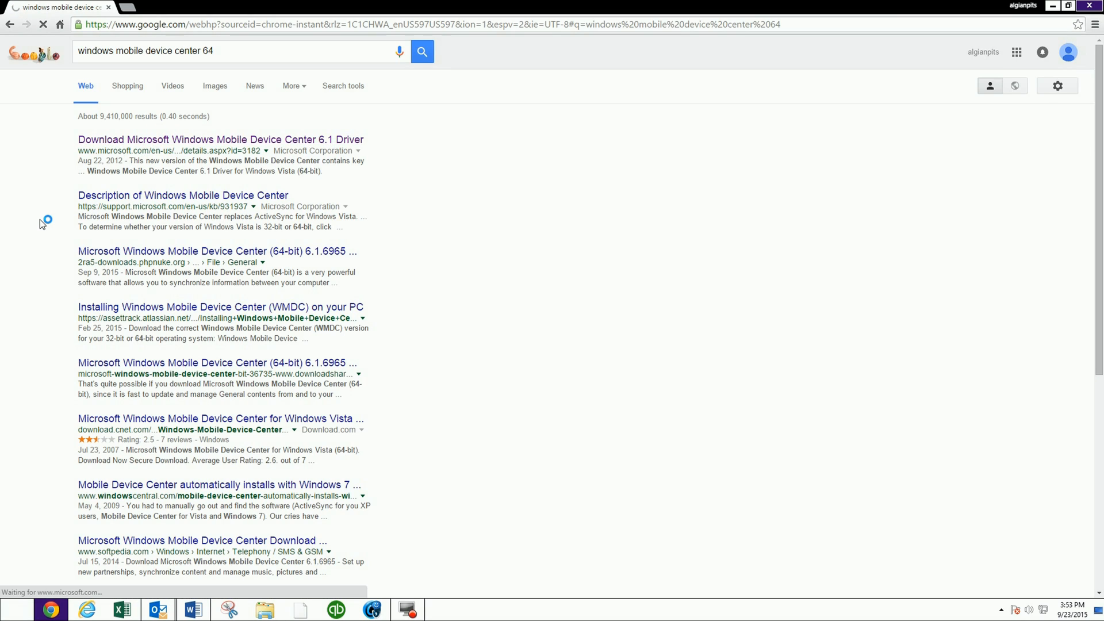
click(220, 140)
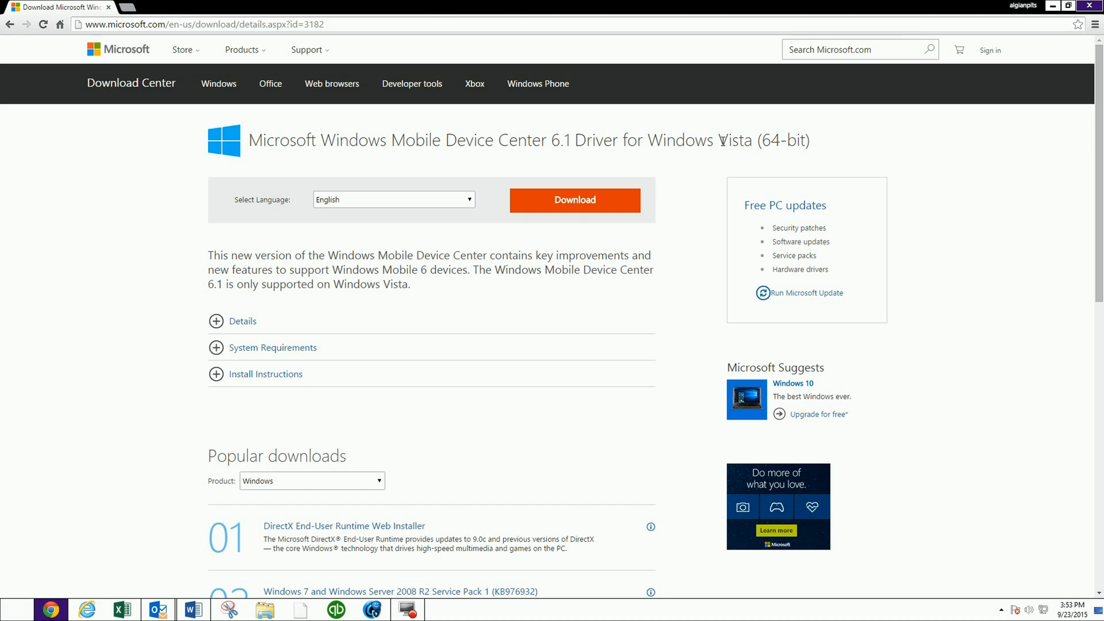
mouse_move(721, 140)
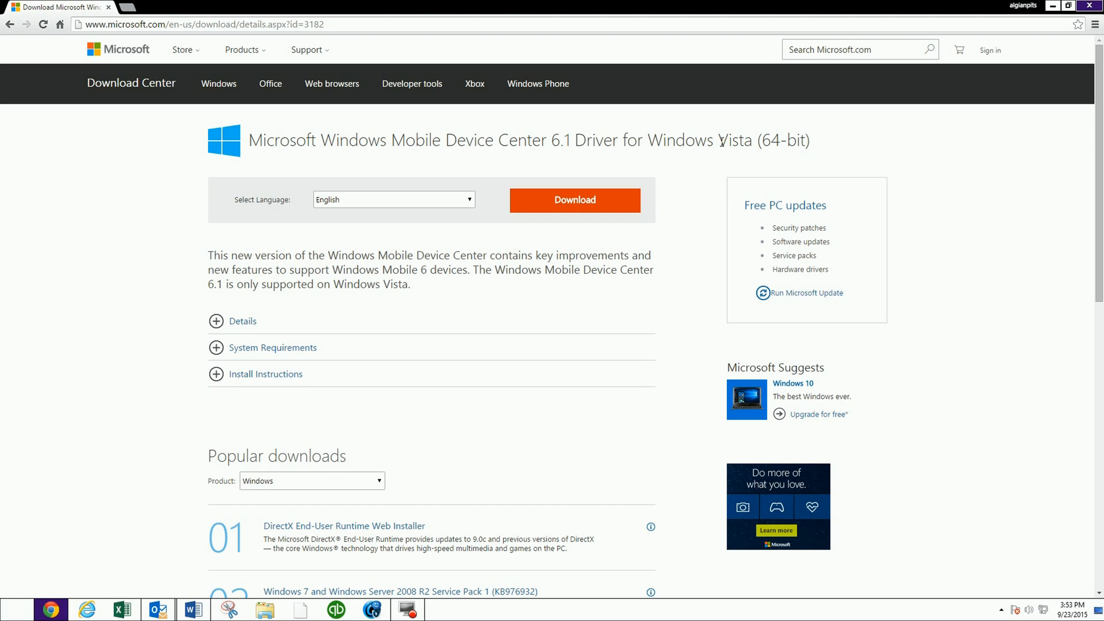
- Highlight the word Vista in the Windows Mobile Device Center 6.1 Driver page title
double_click(735, 140)
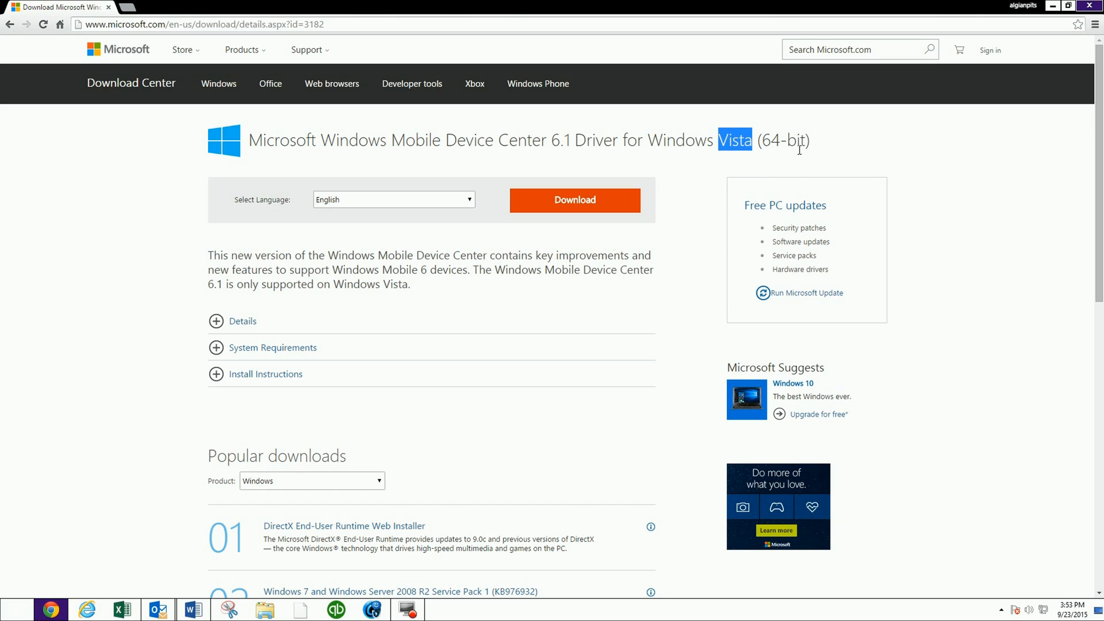
mouse_move(818, 166)
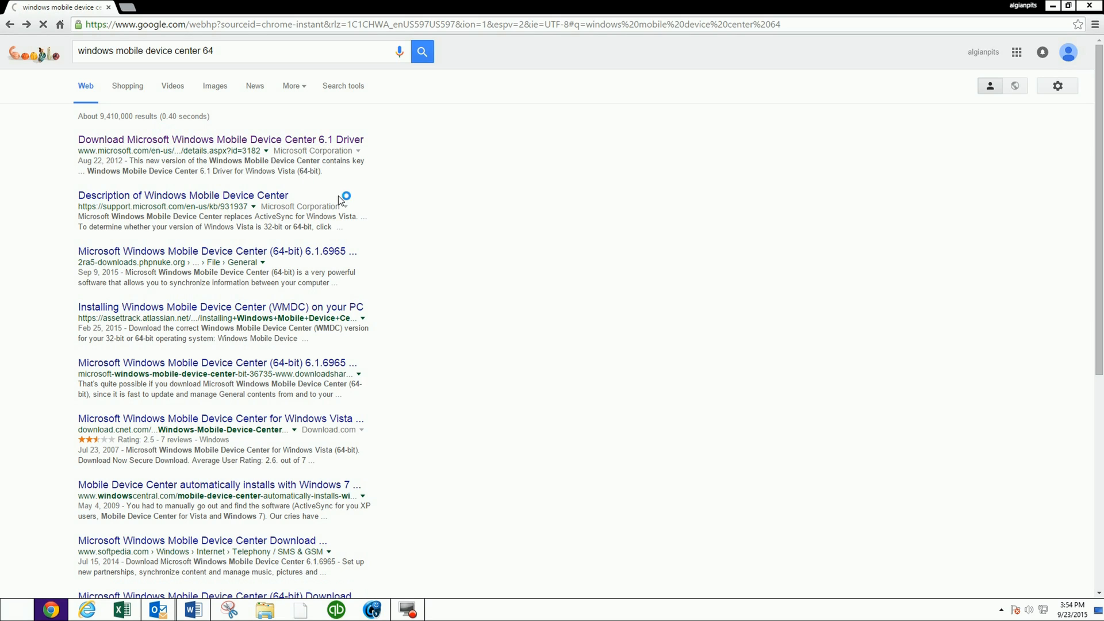
- Download the 64-bit drvupdate-amd64 driver from Microsoft and run the downloaded installer
click(219, 139)
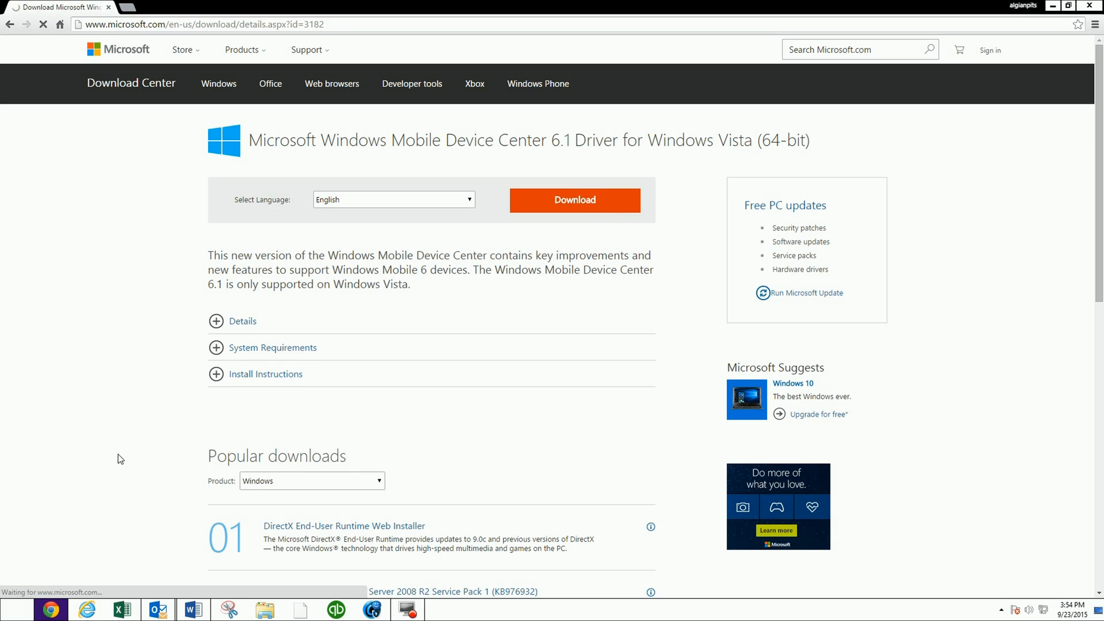
click(574, 200)
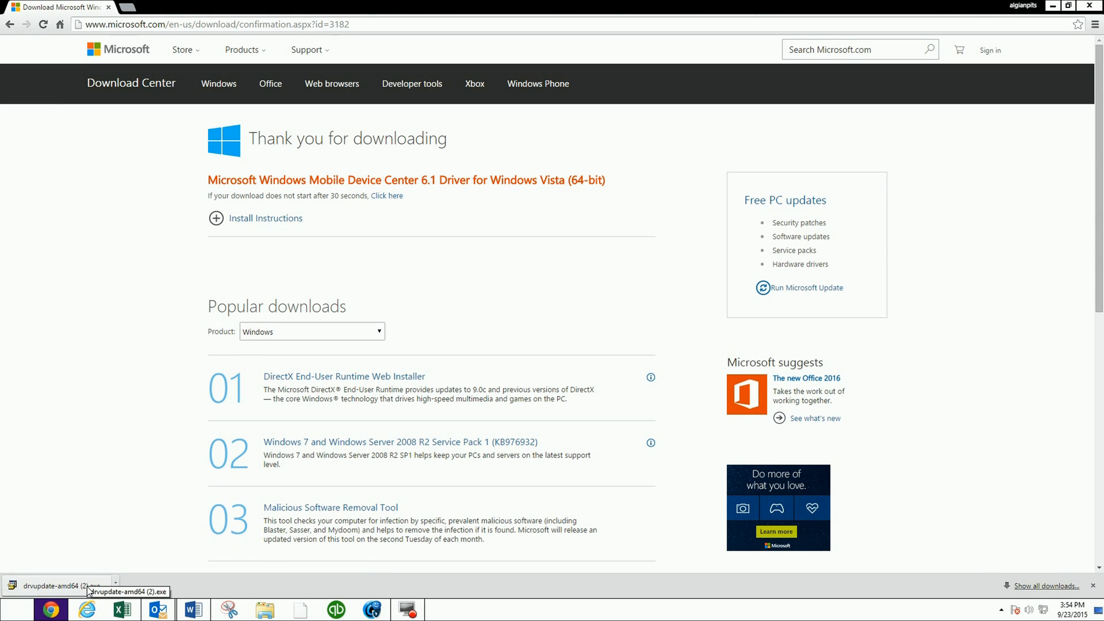
click(116, 586)
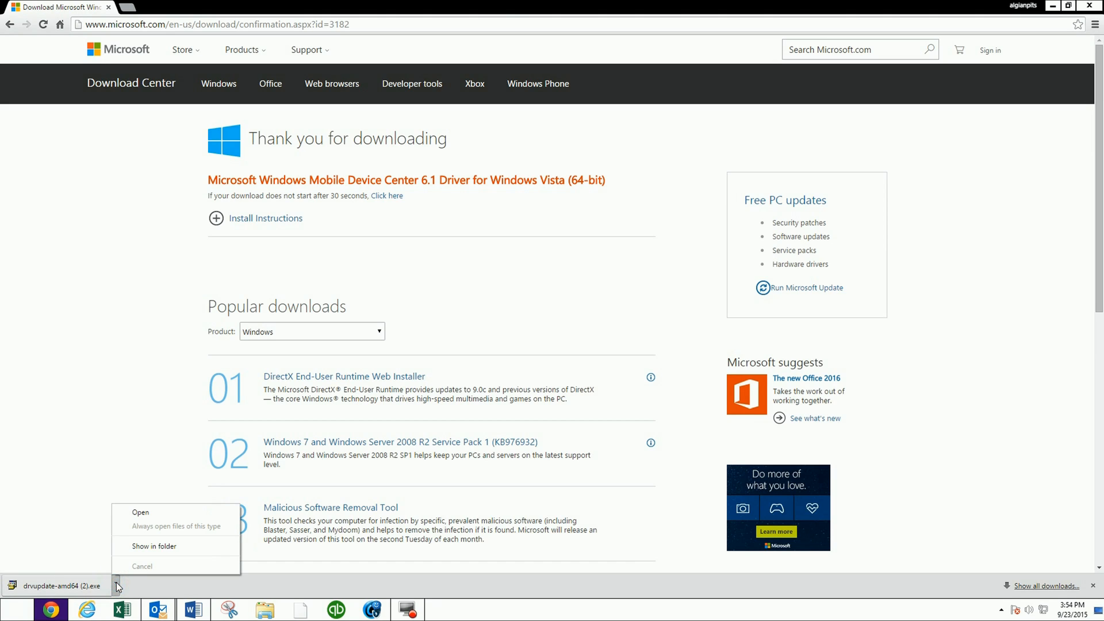
mouse_move(170, 511)
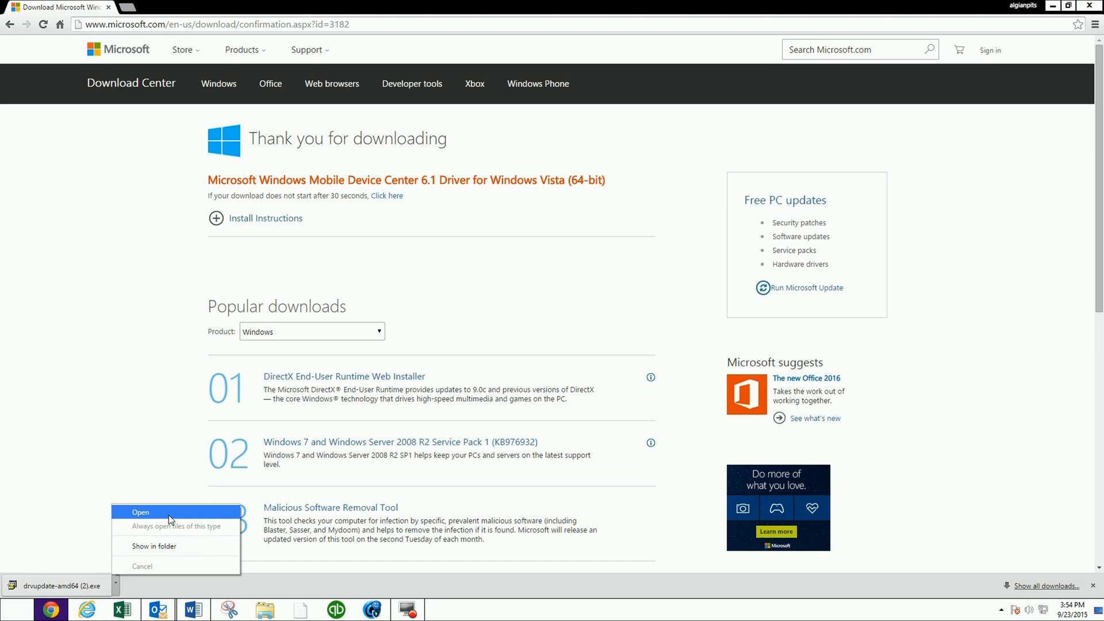
click(139, 512)
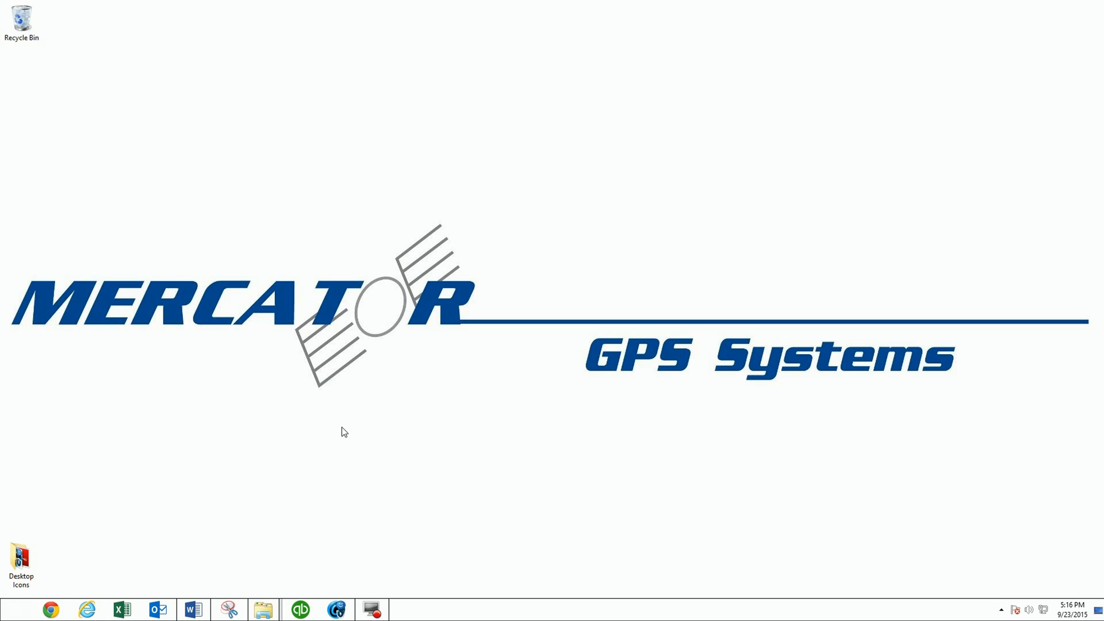
mouse_move(314, 459)
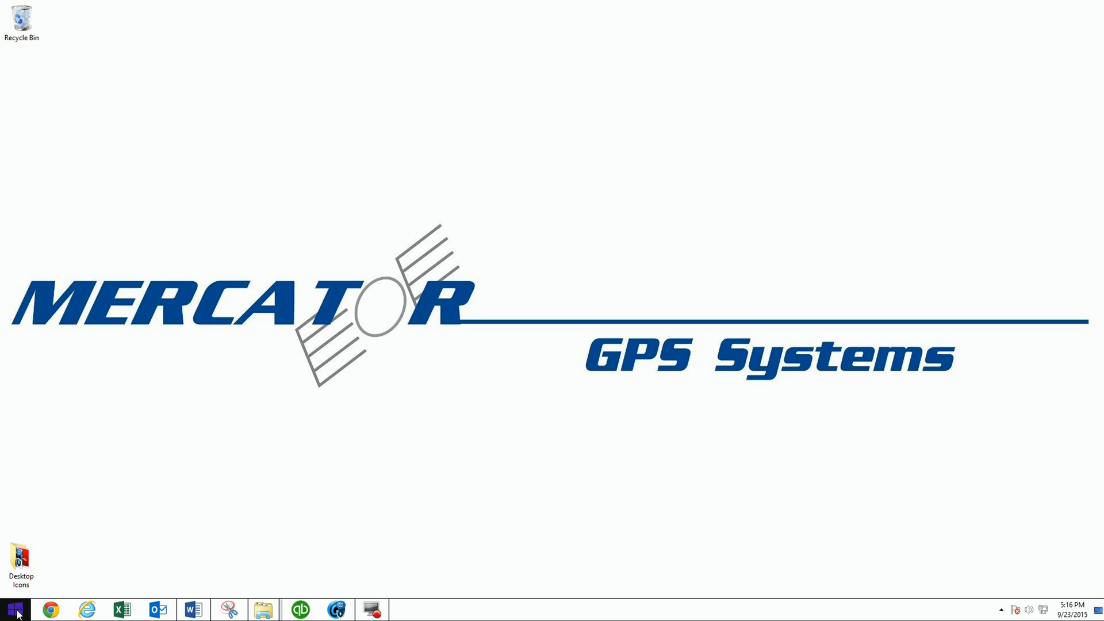
- Launch Windows Mobile Device Center from Start > All Programs, showing Not Connected
click(13, 609)
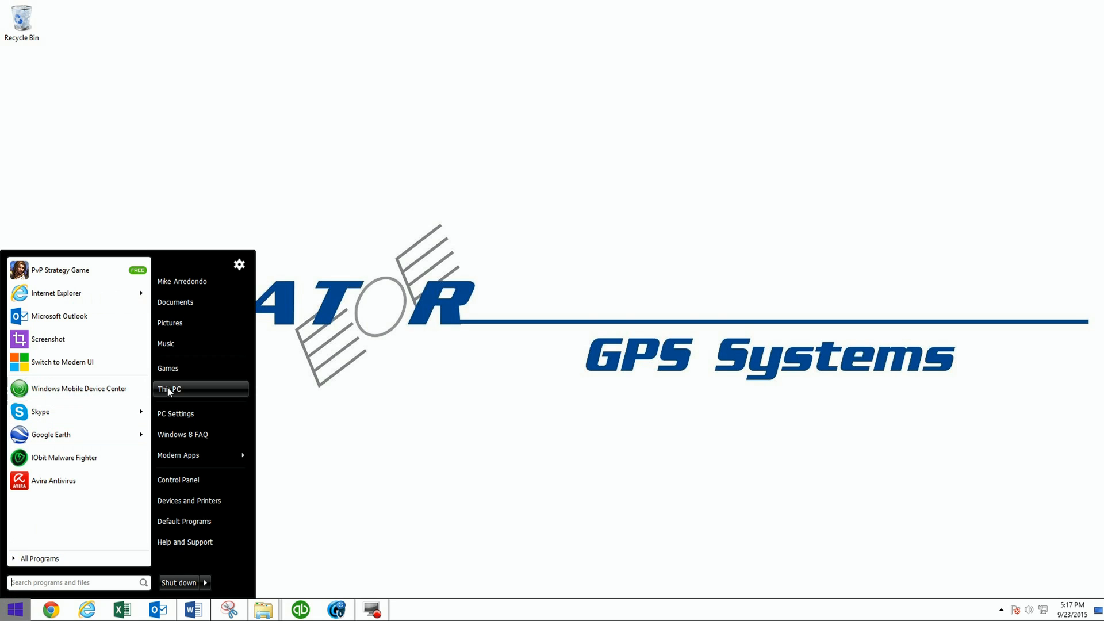
mouse_move(80, 387)
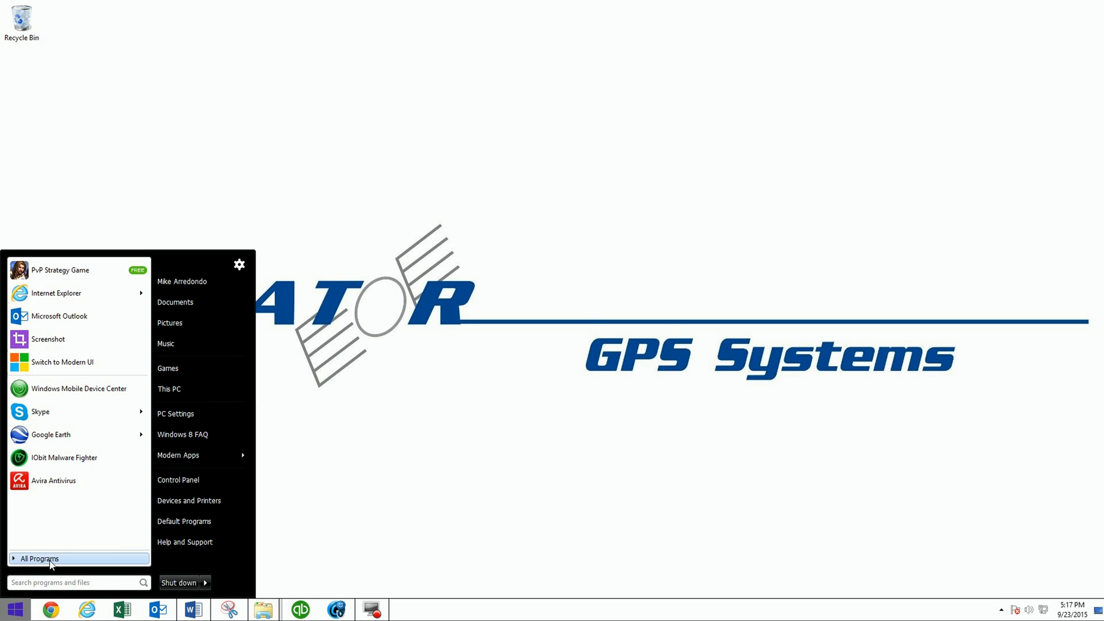
click(40, 559)
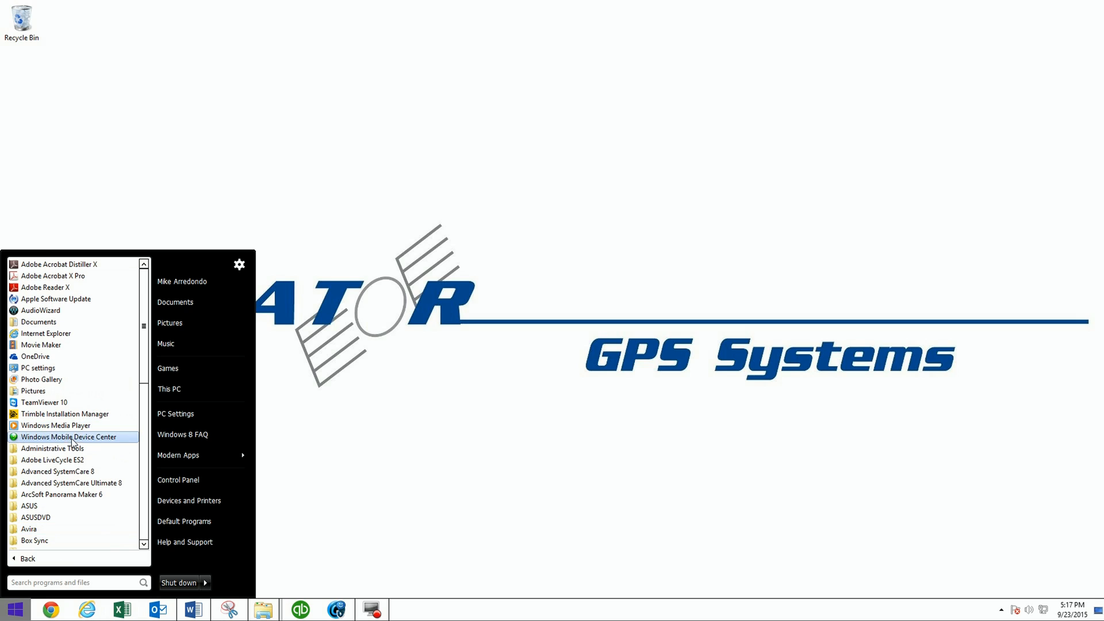
mouse_move(46, 288)
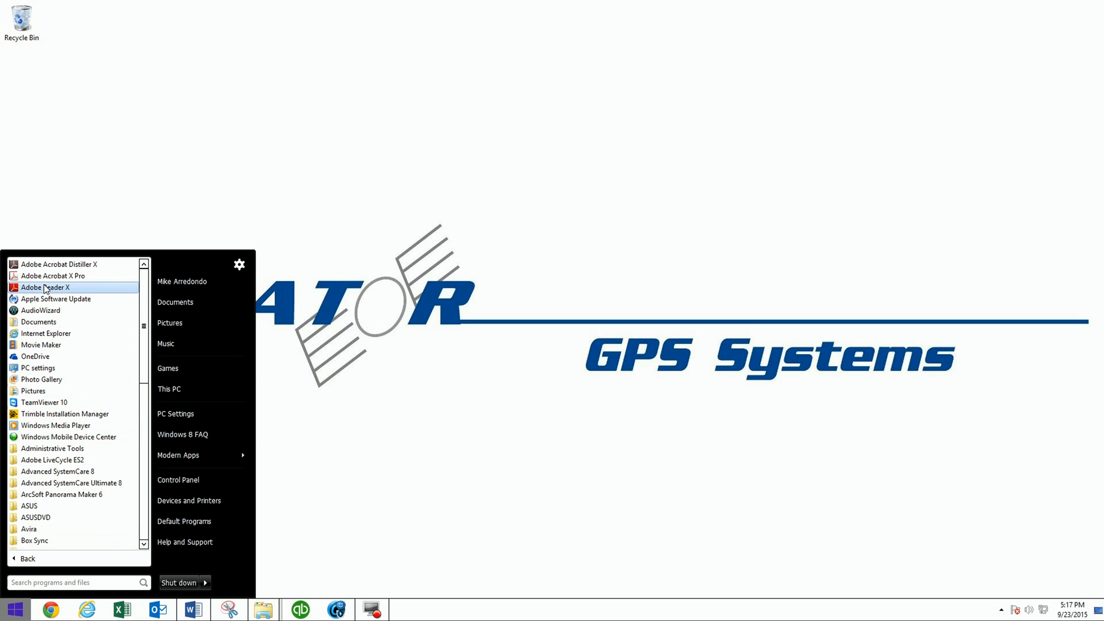
mouse_move(60, 494)
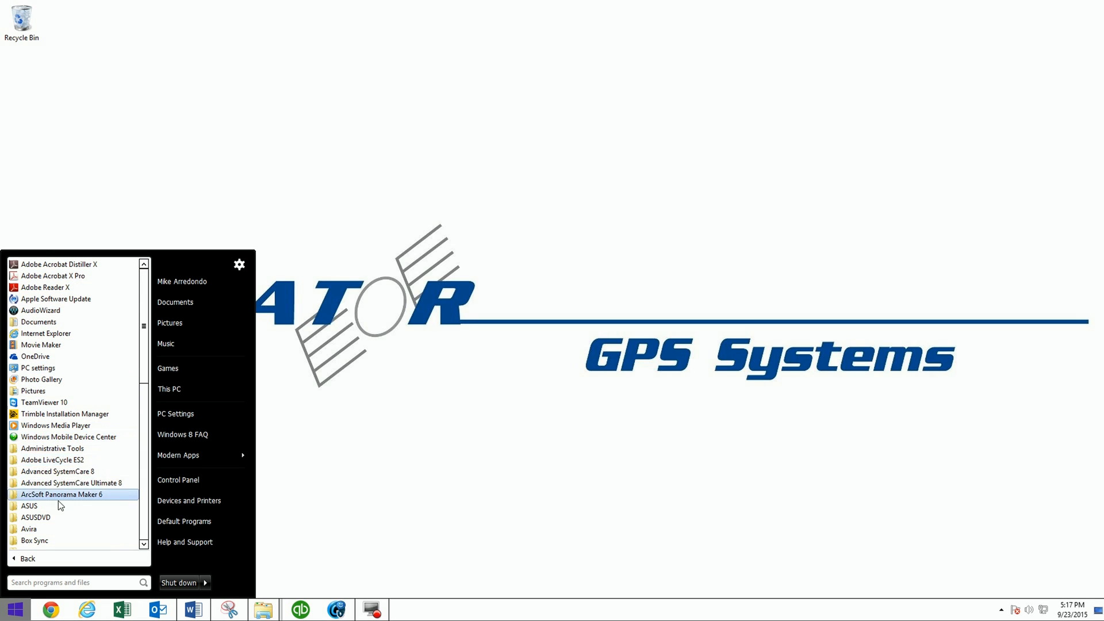
mouse_move(70, 437)
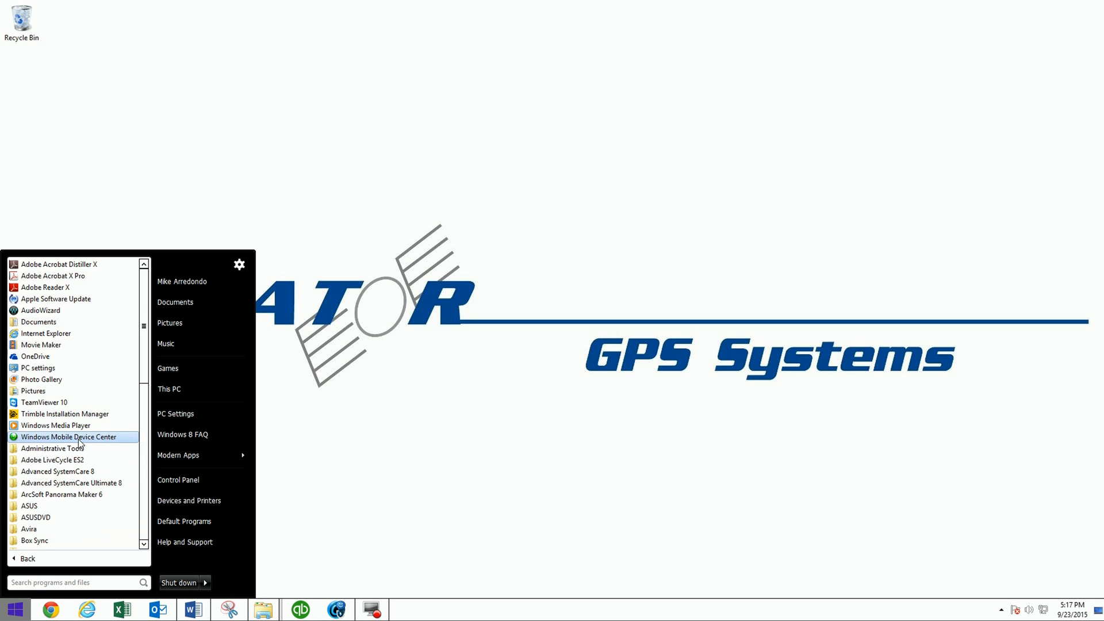
click(68, 437)
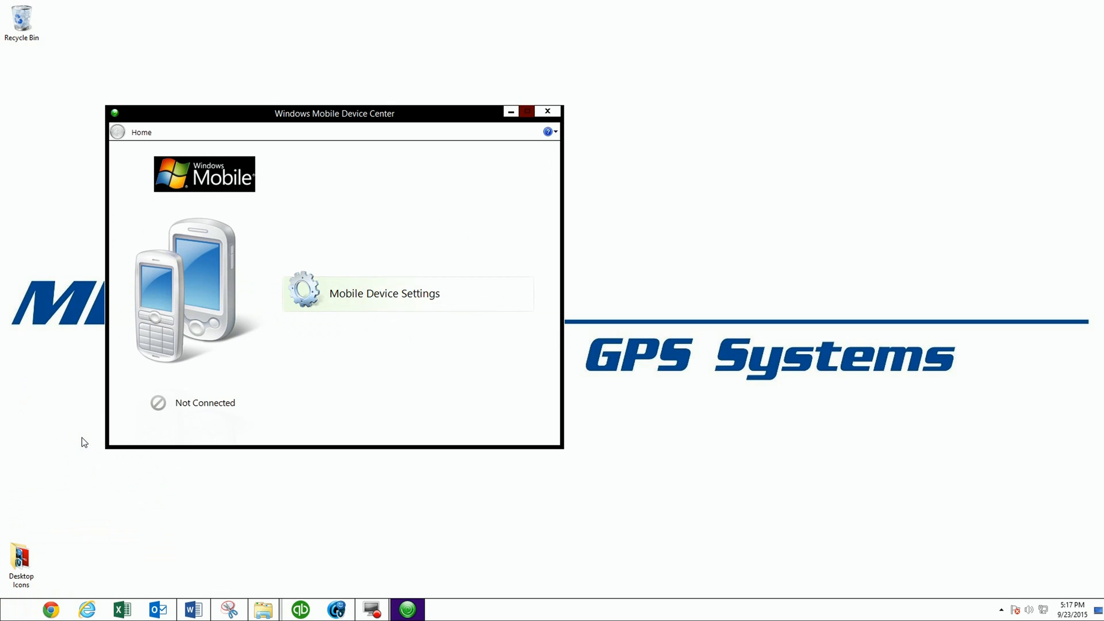
drag(334, 112, 532, 188)
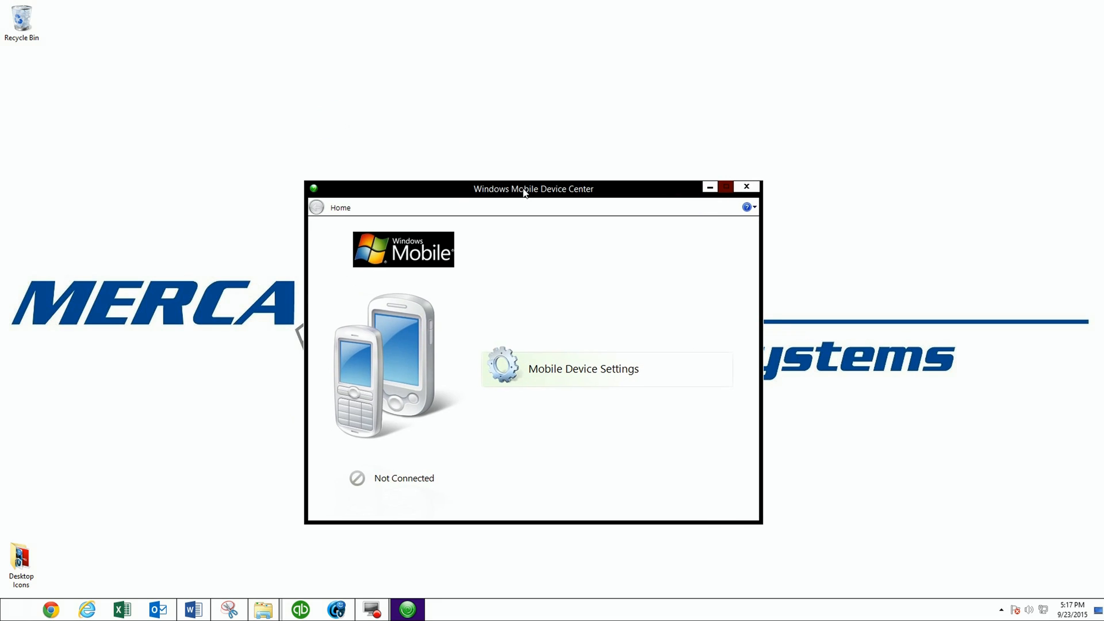
drag(524, 188, 697, 19)
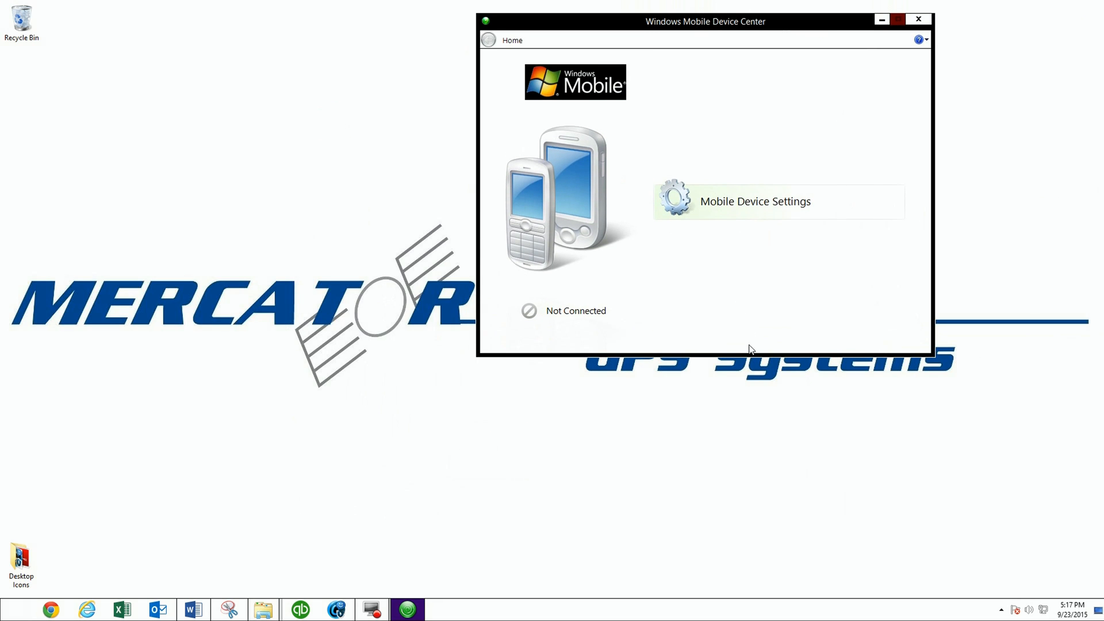
mouse_move(570, 83)
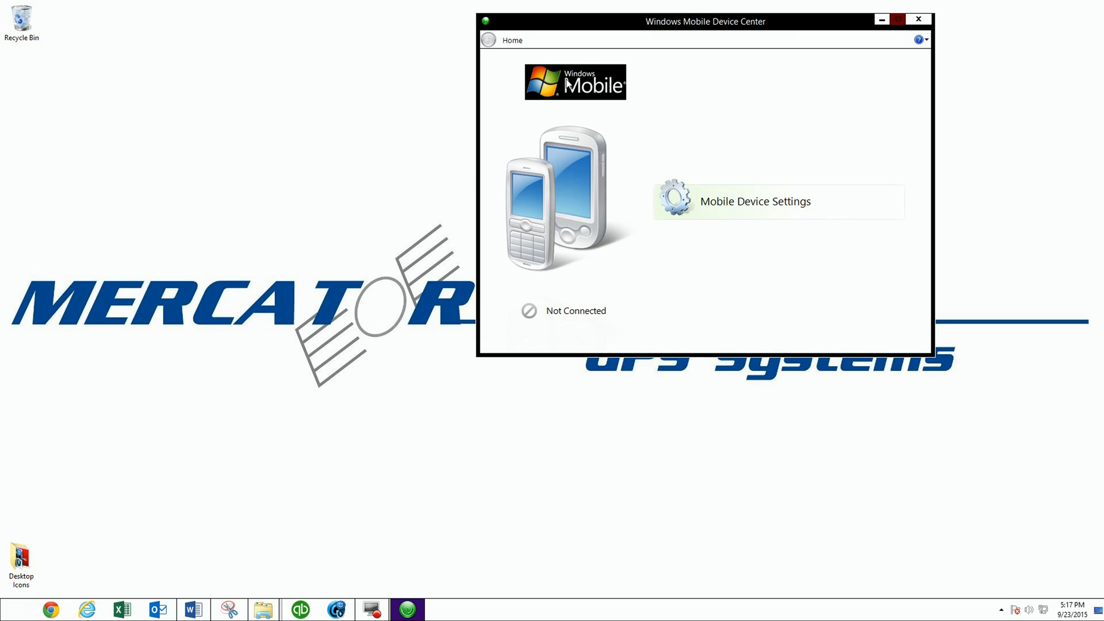
mouse_move(761, 67)
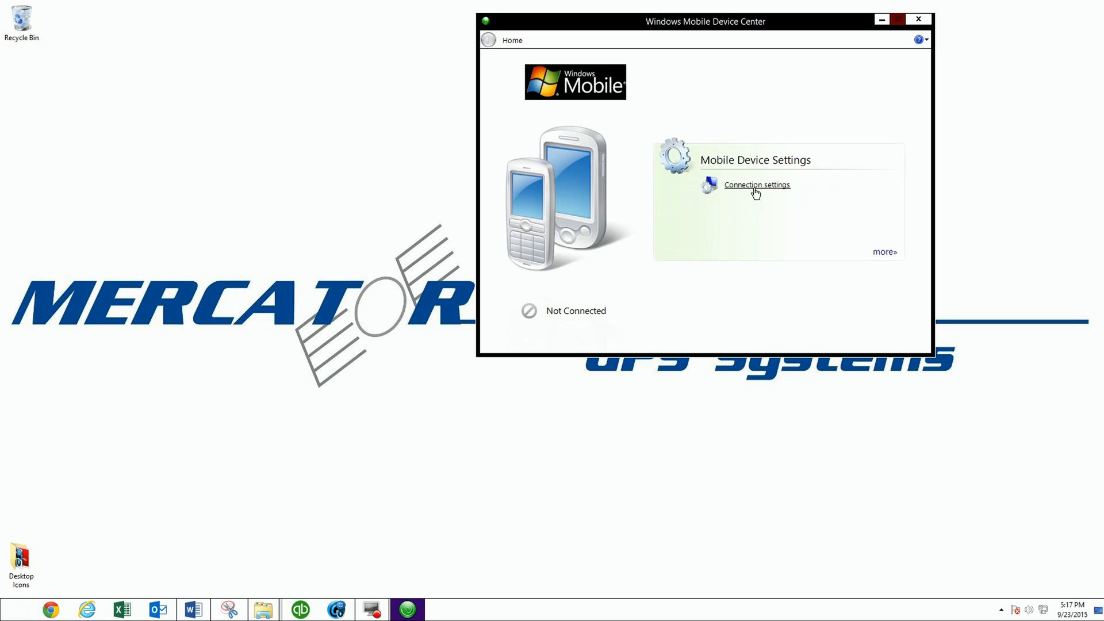
click(757, 184)
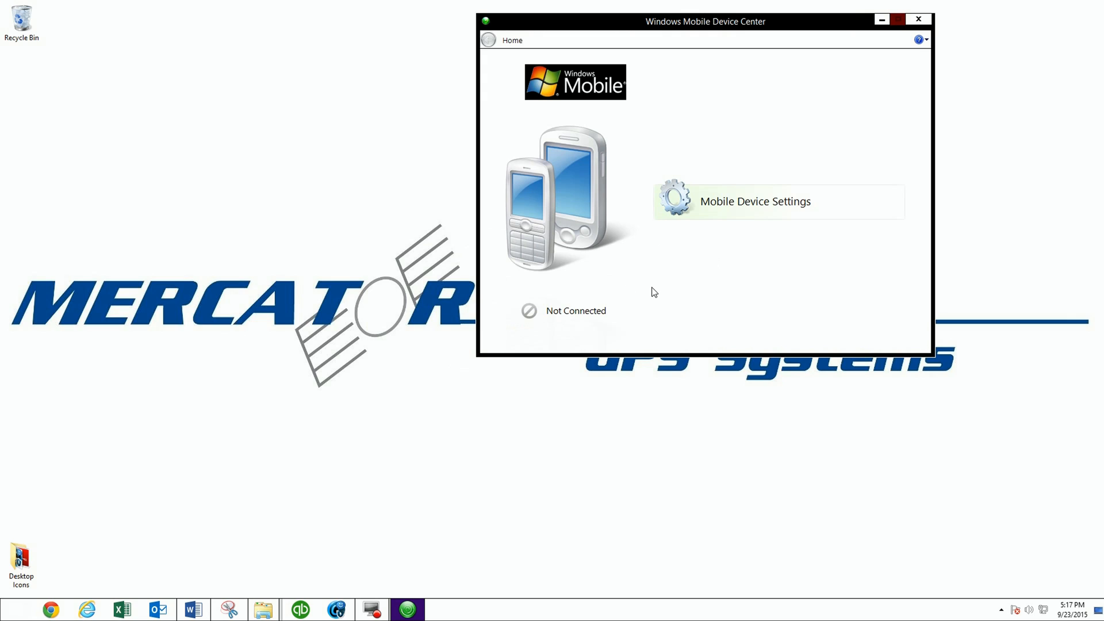
mouse_move(652, 276)
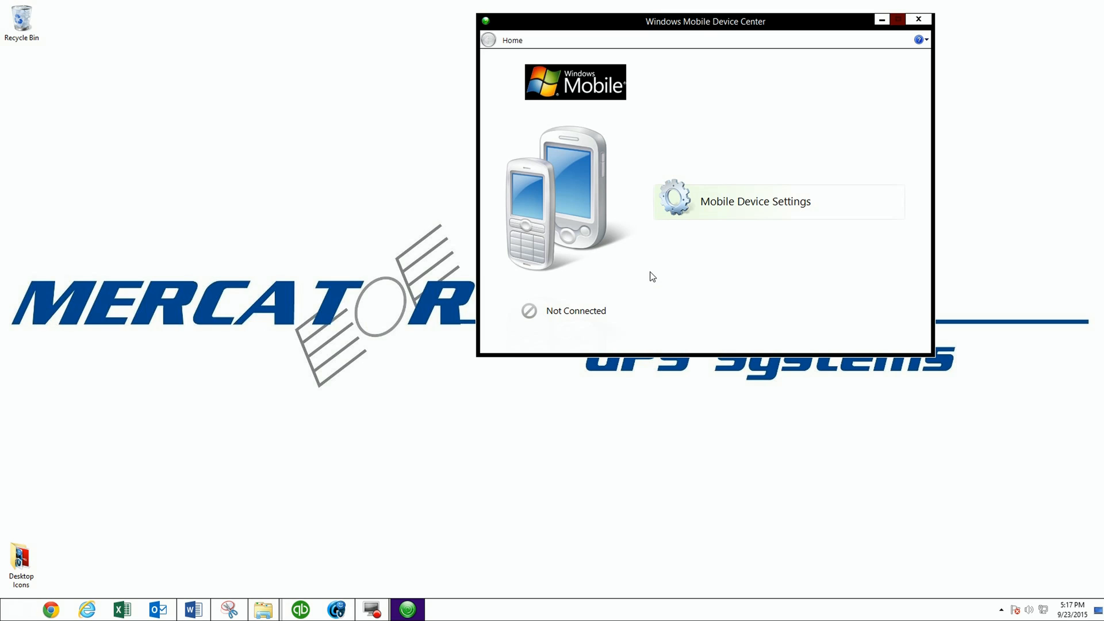
mouse_move(780, 32)
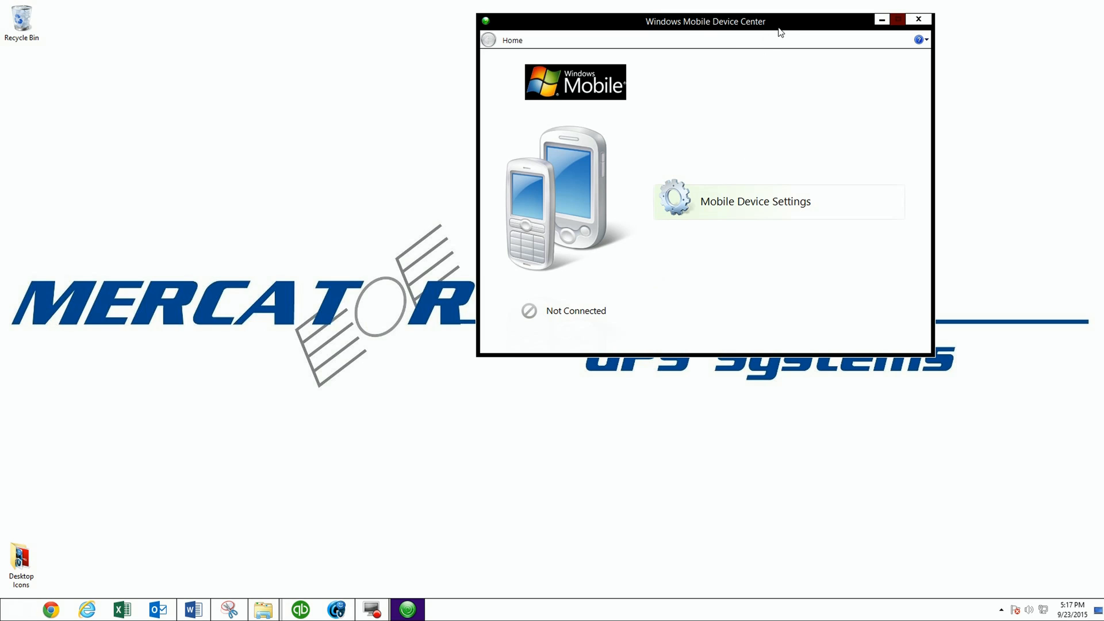
mouse_move(787, 30)
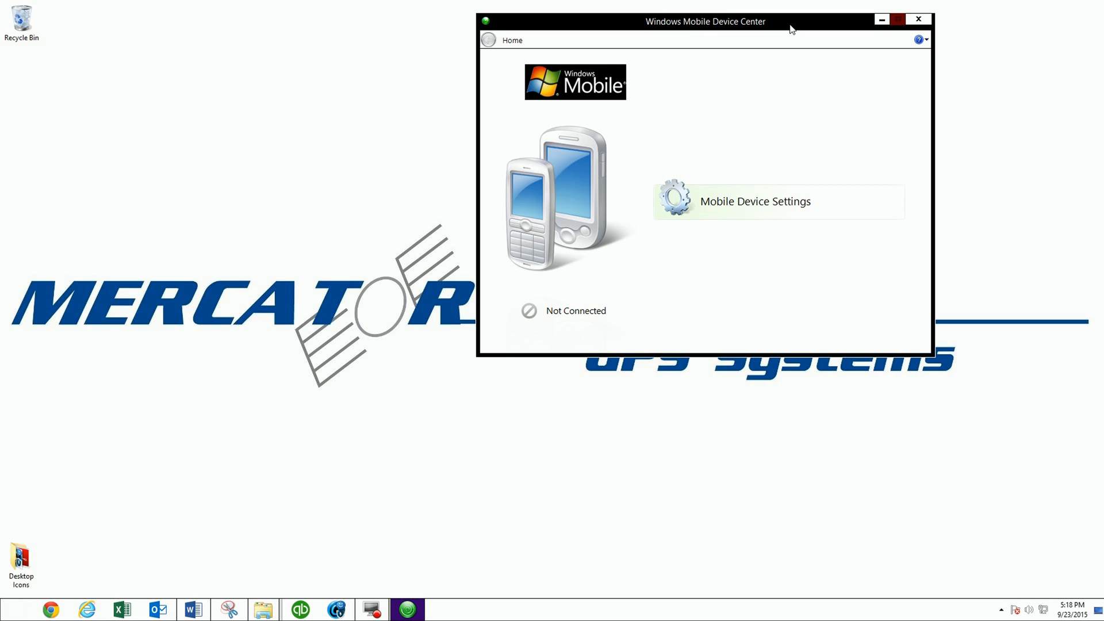
mouse_move(804, 26)
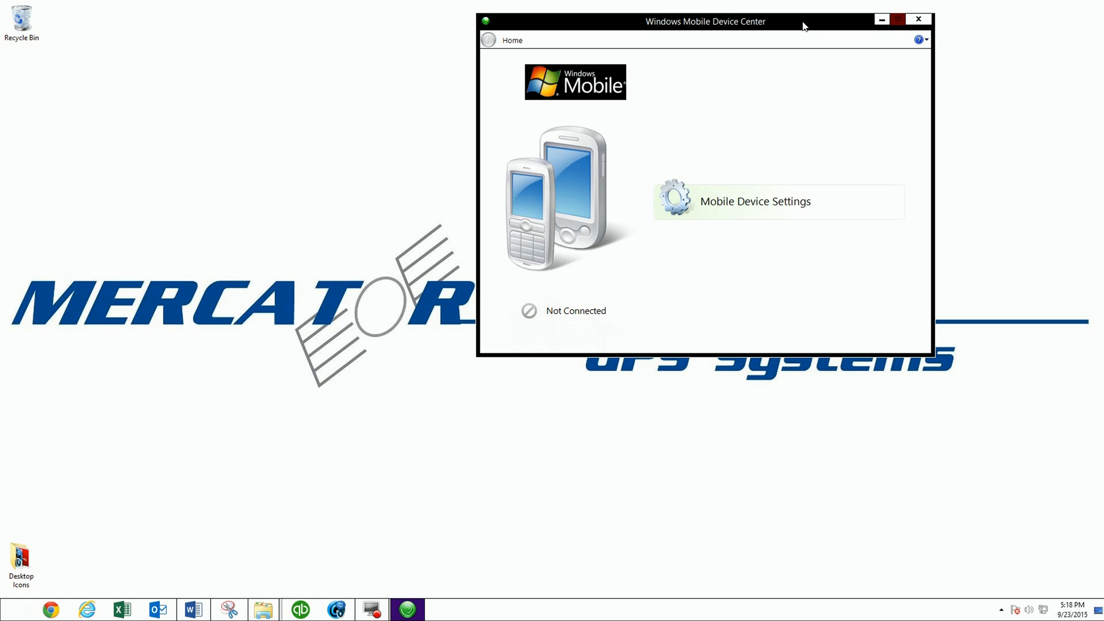